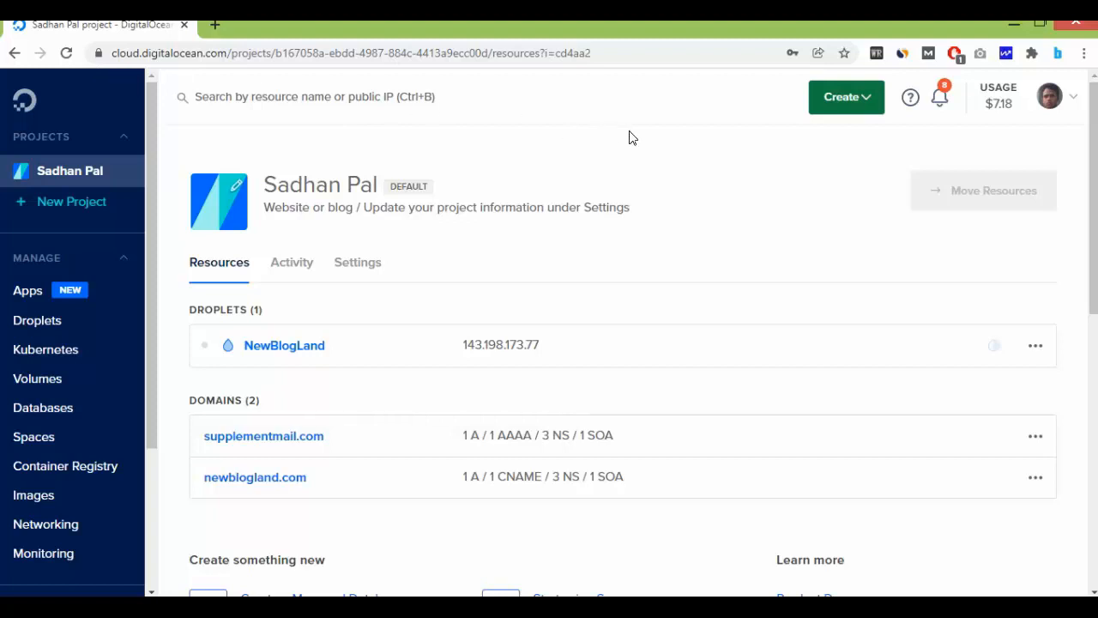
{"action": "mouse_move", "coordinate": [758, 168]}
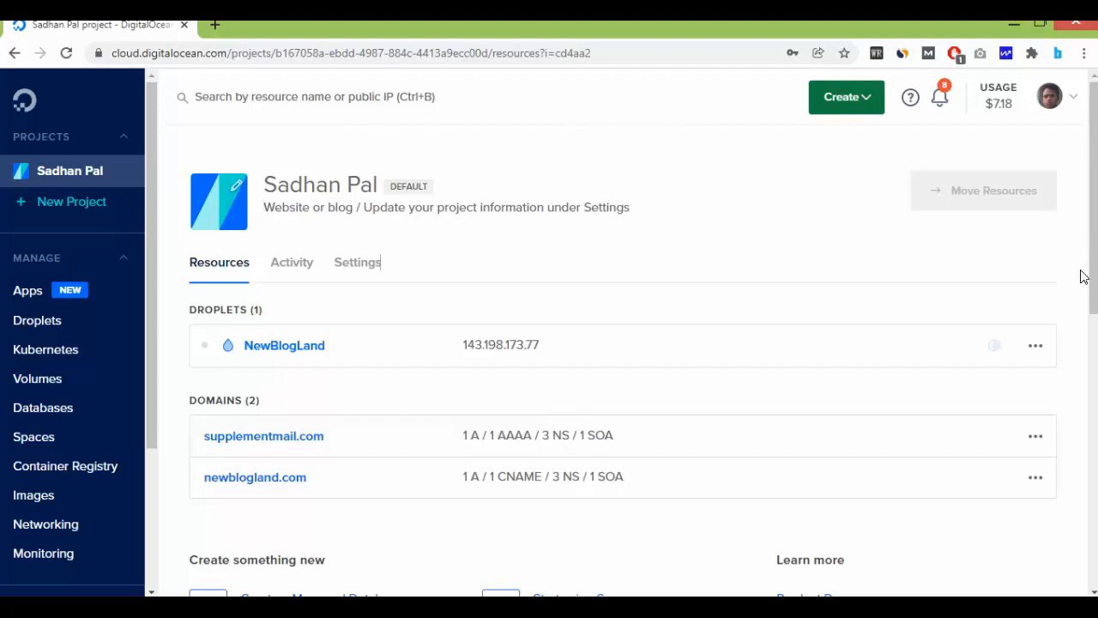
{"action": "mouse_move", "coordinate": [672, 334]}
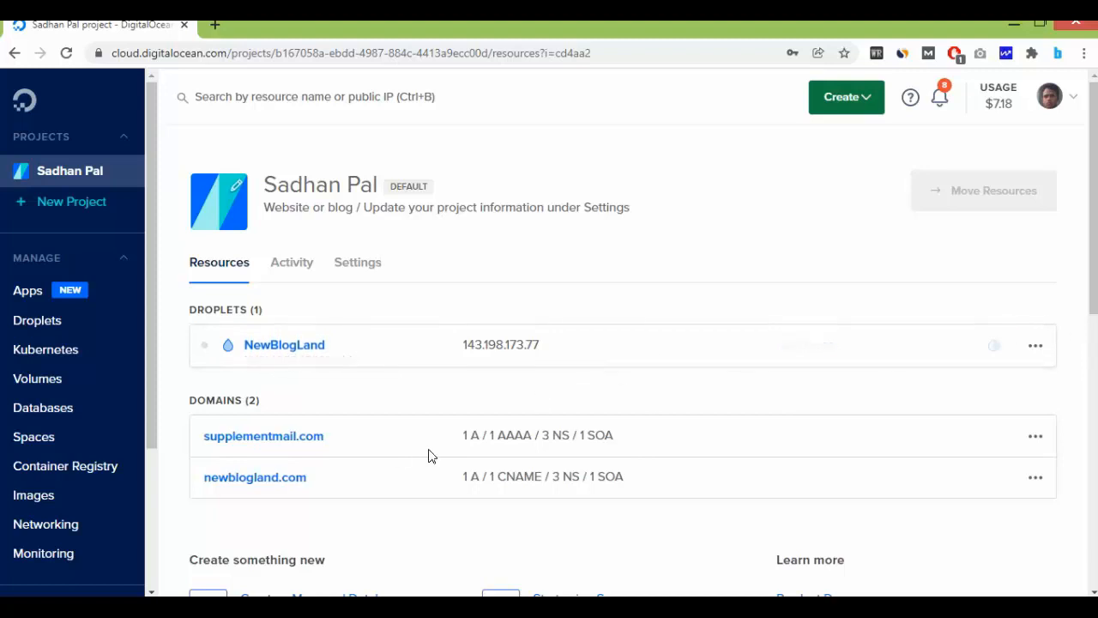
- Delete the supplementmail.com domain, then go to the NewBlogLand droplet's details
{"action": "scroll", "scroll_direction": "down", "scroll_amount": 3}
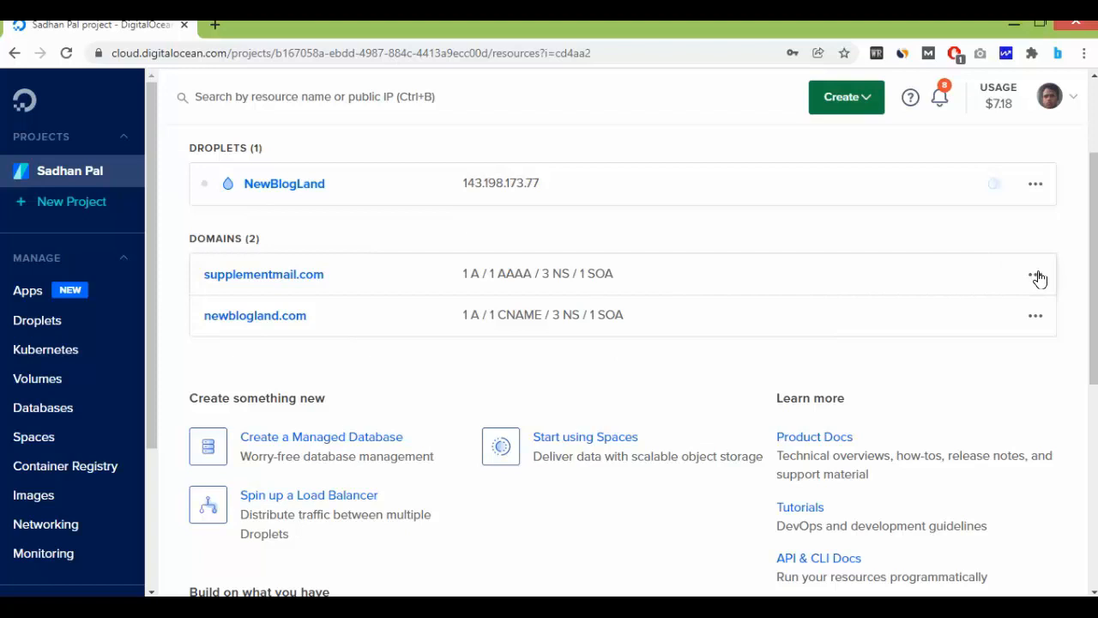
{"action": "left_click", "coordinate": [1036, 274]}
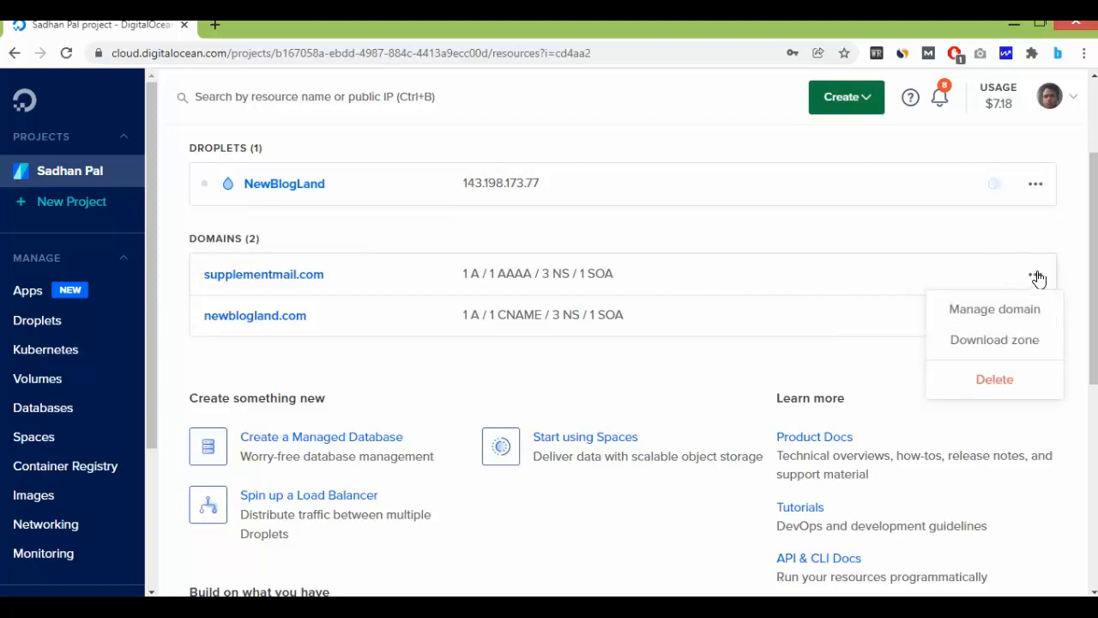
{"action": "mouse_move", "coordinate": [978, 381]}
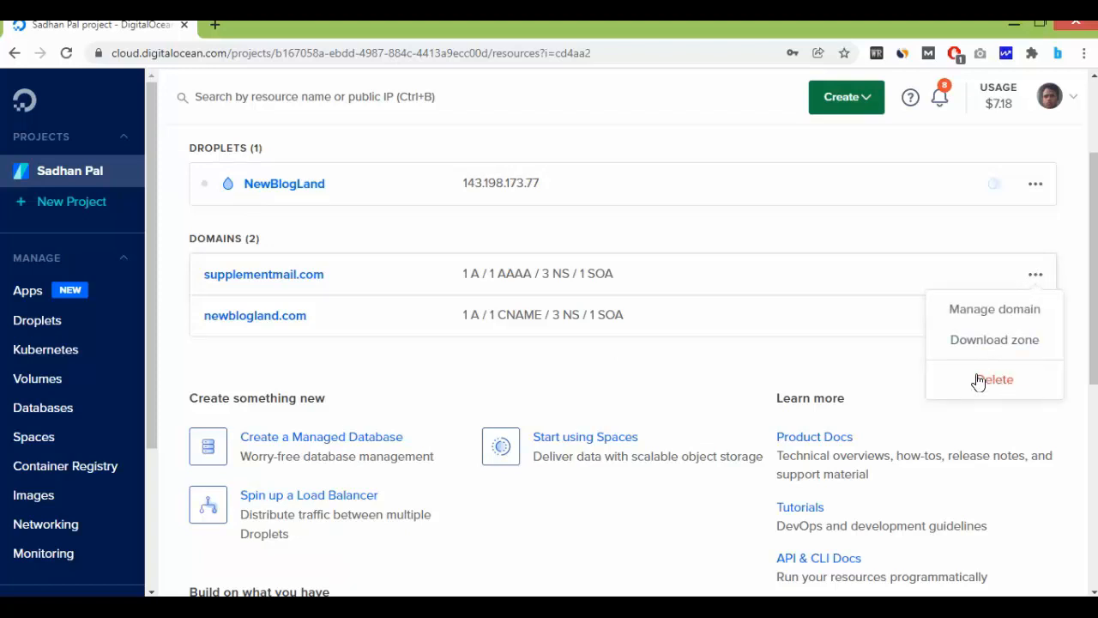
{"action": "left_click", "coordinate": [996, 380]}
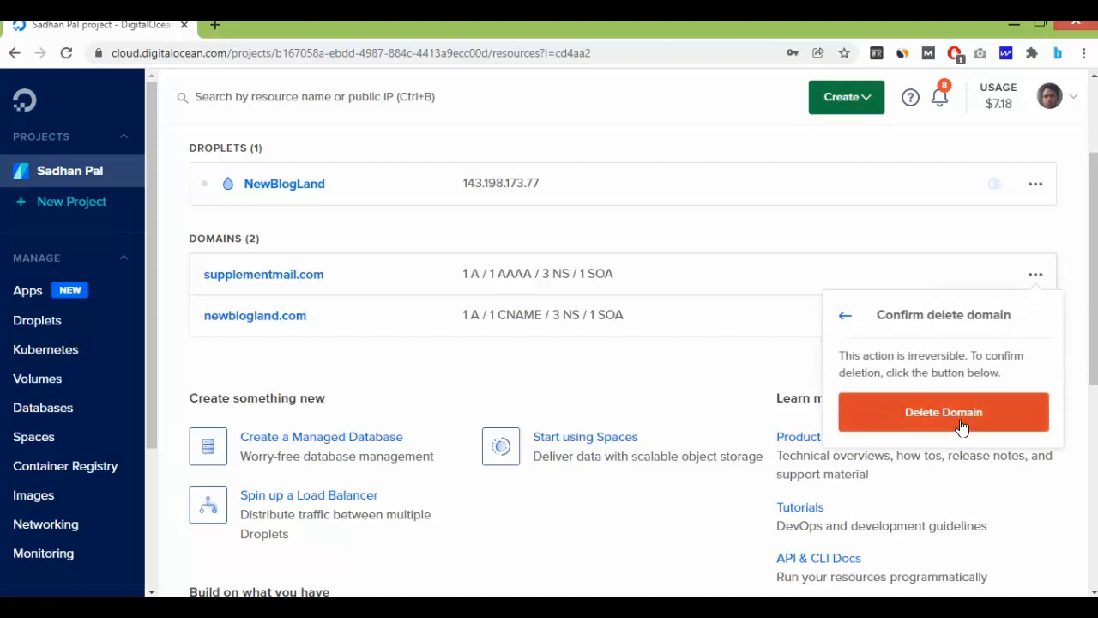
{"action": "left_click", "coordinate": [943, 412]}
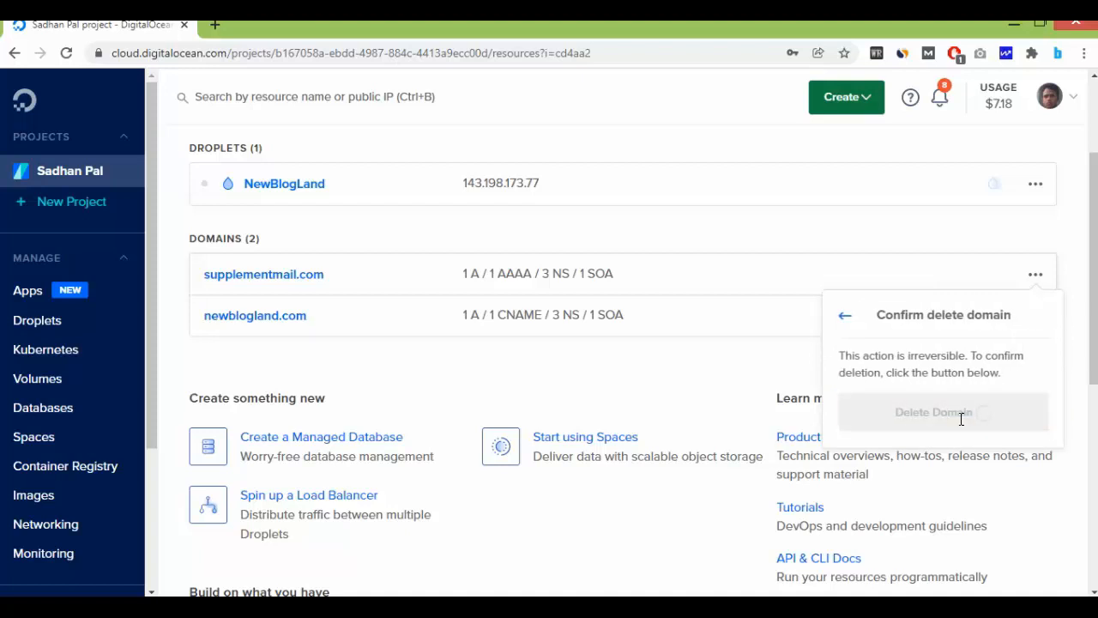
{"action": "left_click", "coordinate": [941, 411]}
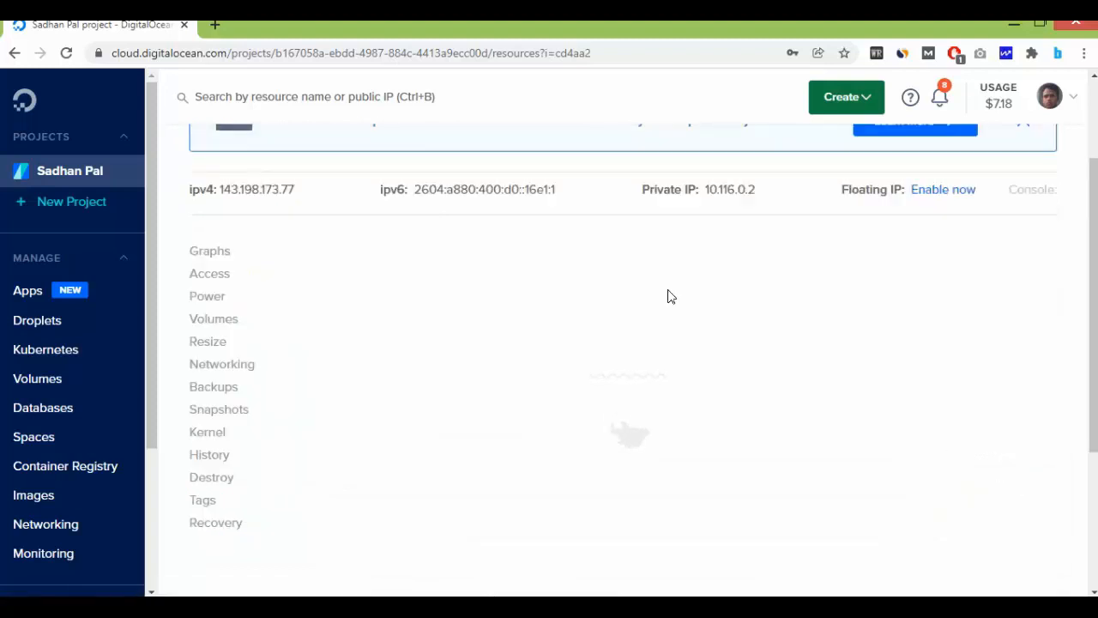
- Start destroying the NewBlogLand droplet from its Destroy side menu
{"action": "left_click", "coordinate": [211, 477]}
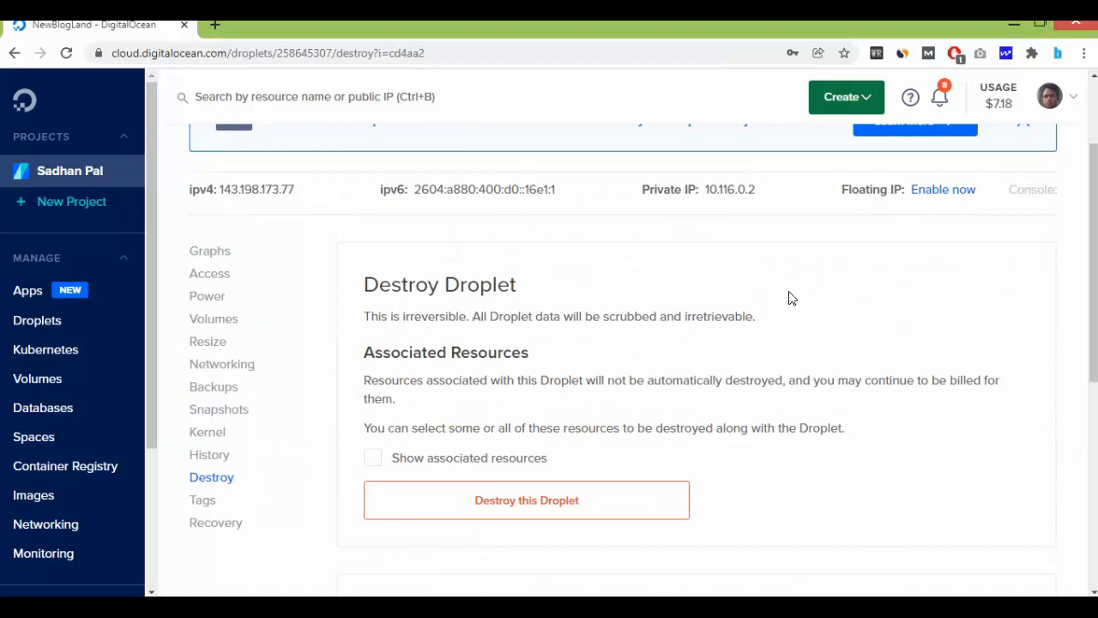
{"action": "mouse_move", "coordinate": [535, 290]}
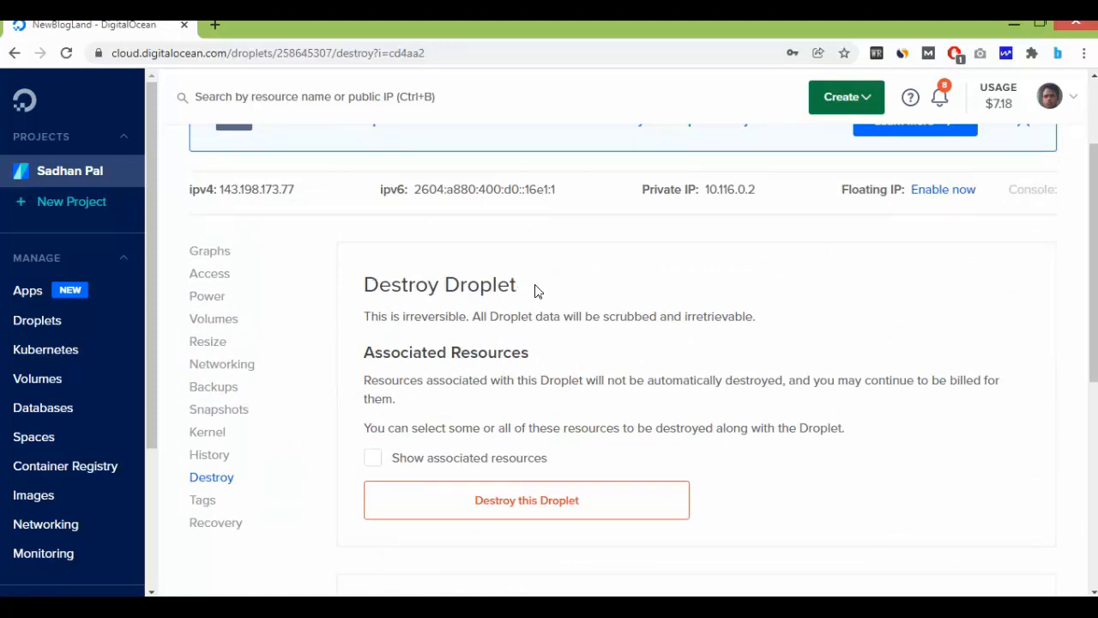
{"action": "mouse_move", "coordinate": [525, 422]}
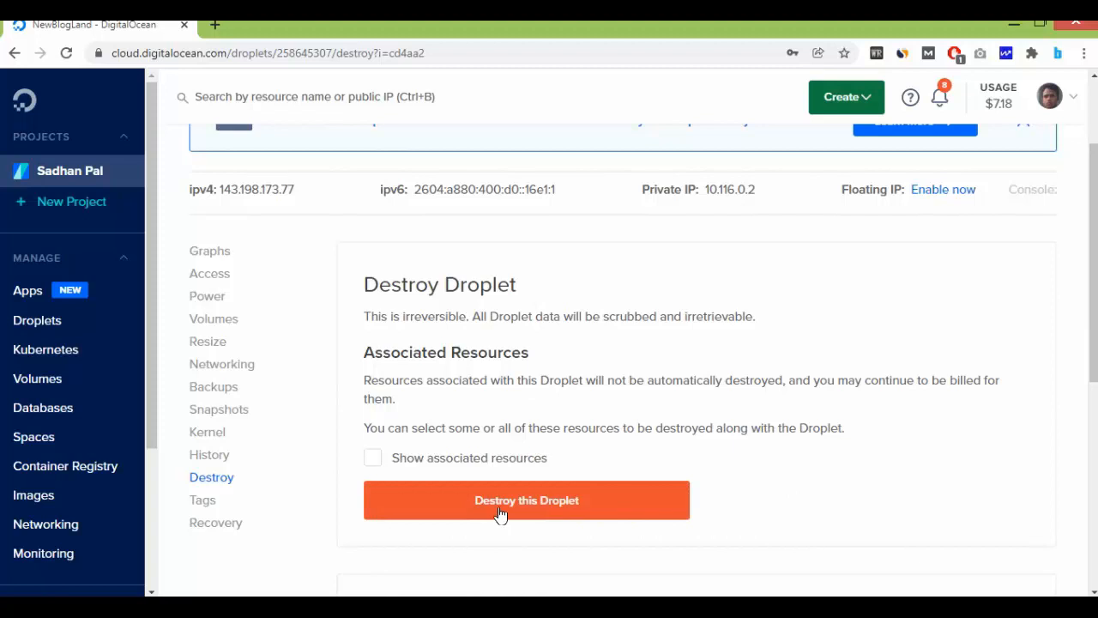
{"action": "left_click", "coordinate": [525, 501]}
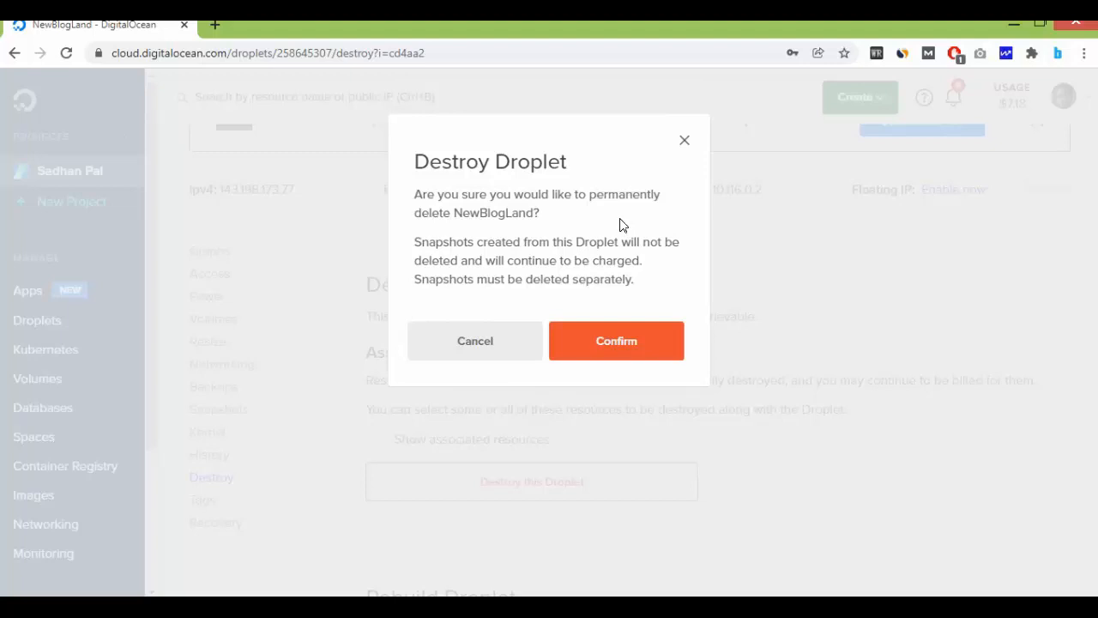
{"action": "mouse_move", "coordinate": [621, 257]}
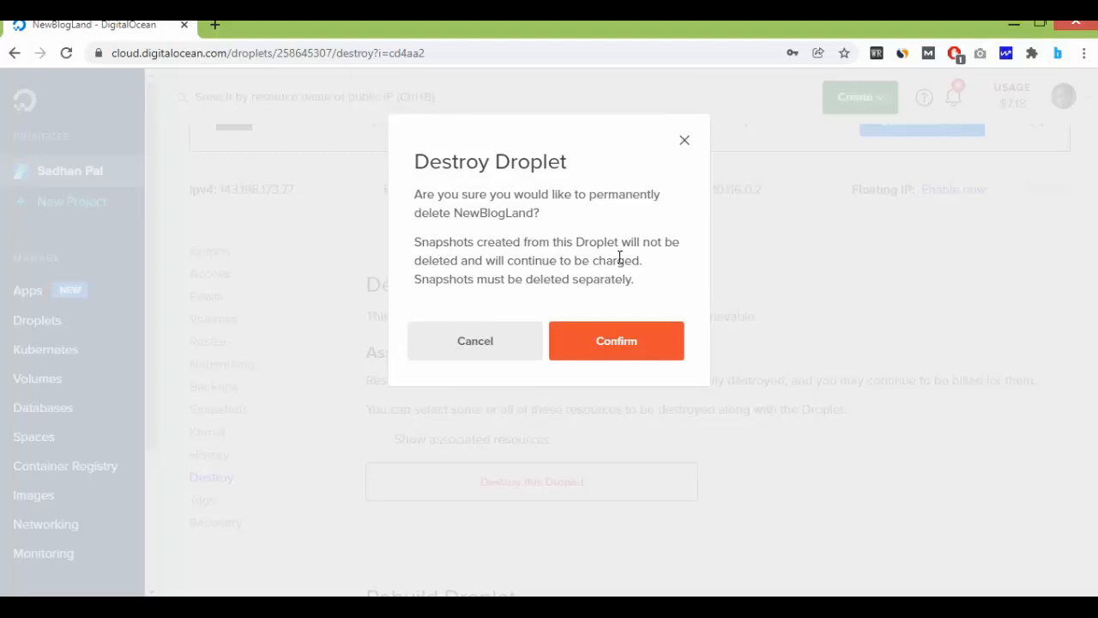
{"action": "mouse_move", "coordinate": [549, 257]}
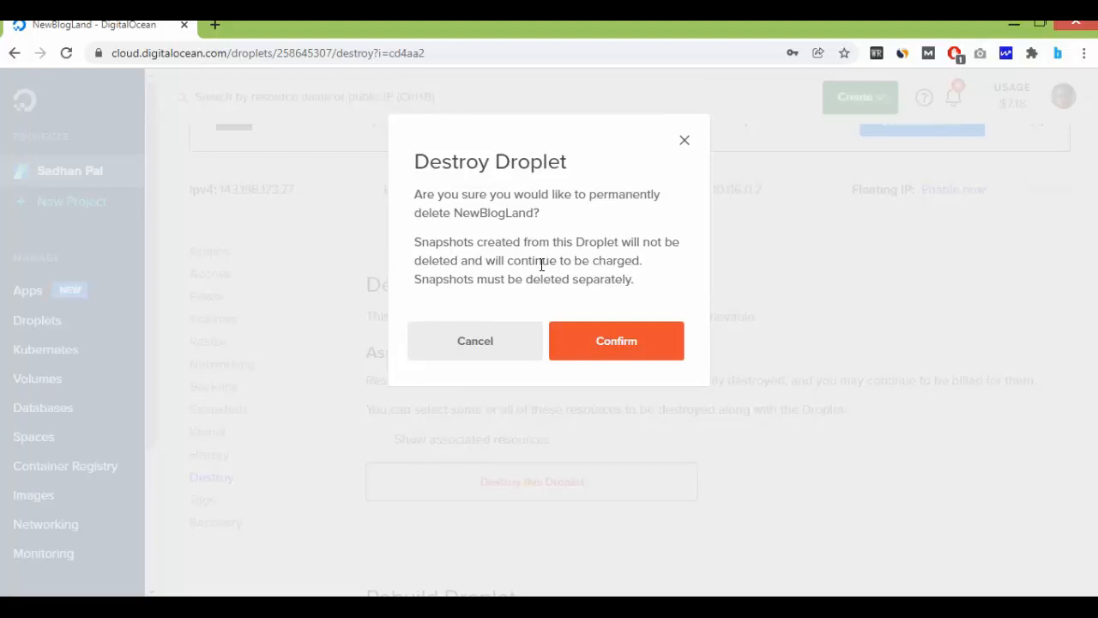
{"action": "mouse_move", "coordinate": [645, 284]}
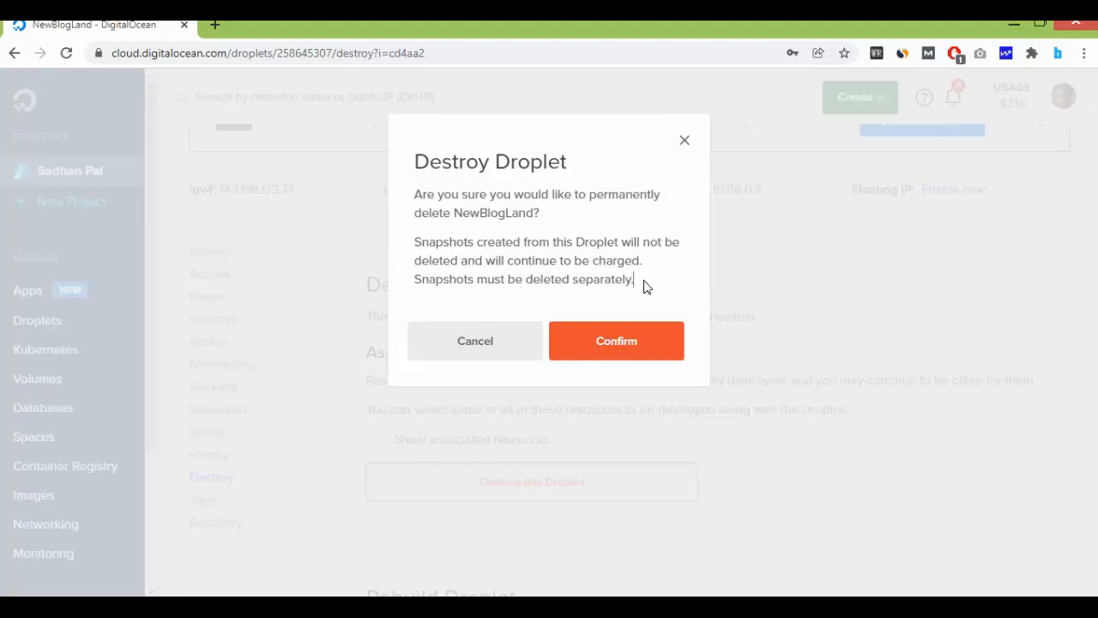
{"action": "mouse_move", "coordinate": [632, 230]}
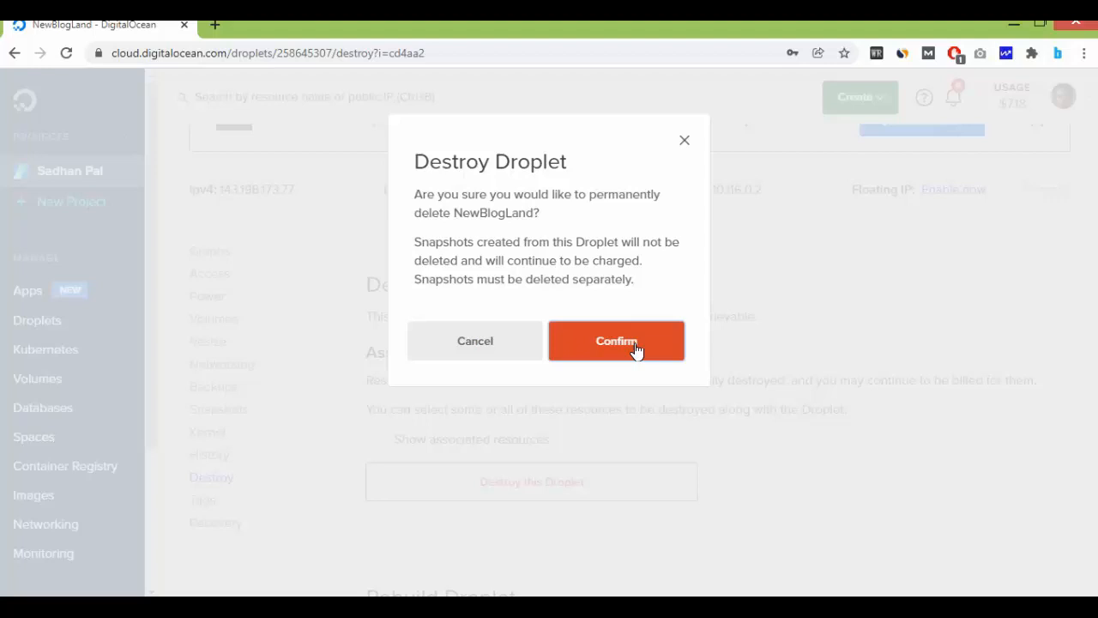
- Confirm destroying the NewBlogLand droplet and delete the newblogland.com domain
{"action": "left_click", "coordinate": [616, 340]}
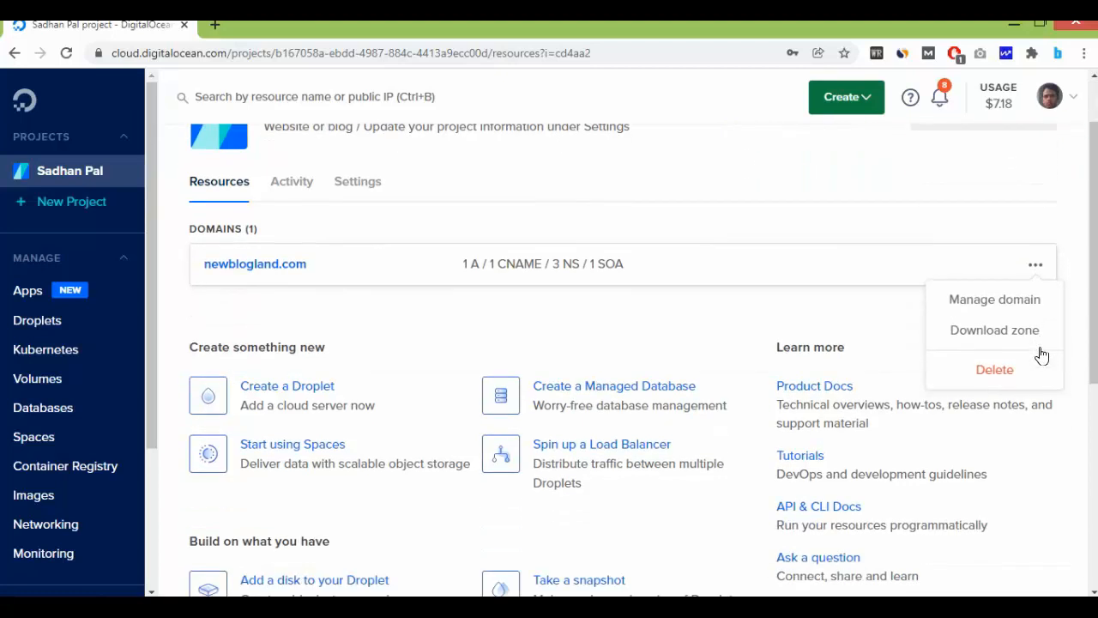
{"action": "left_click", "coordinate": [995, 369]}
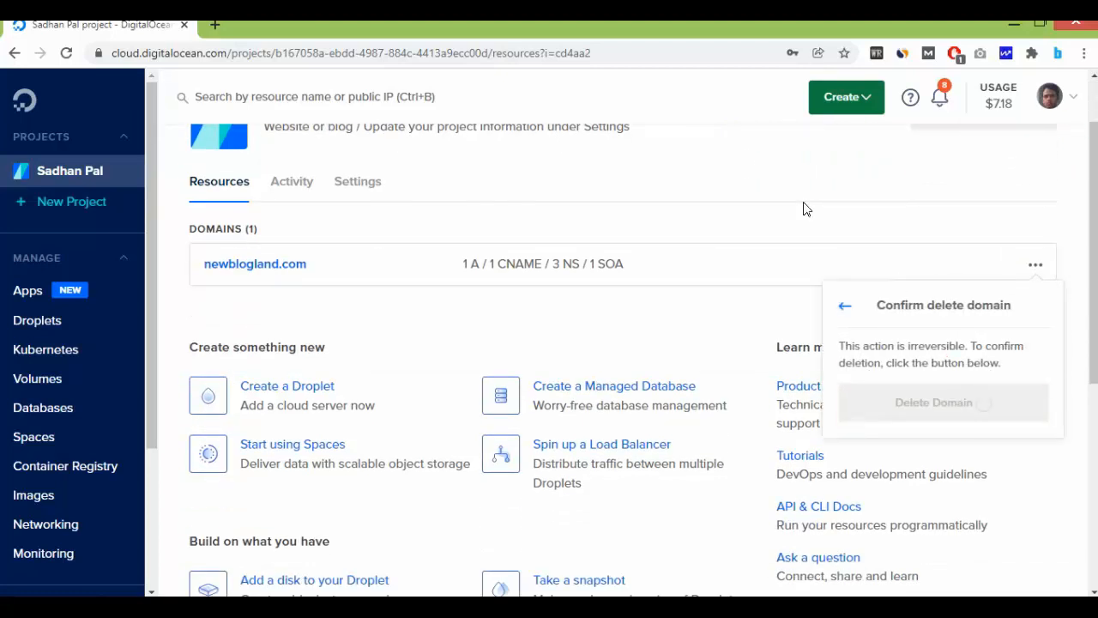
{"action": "left_click", "coordinate": [933, 401]}
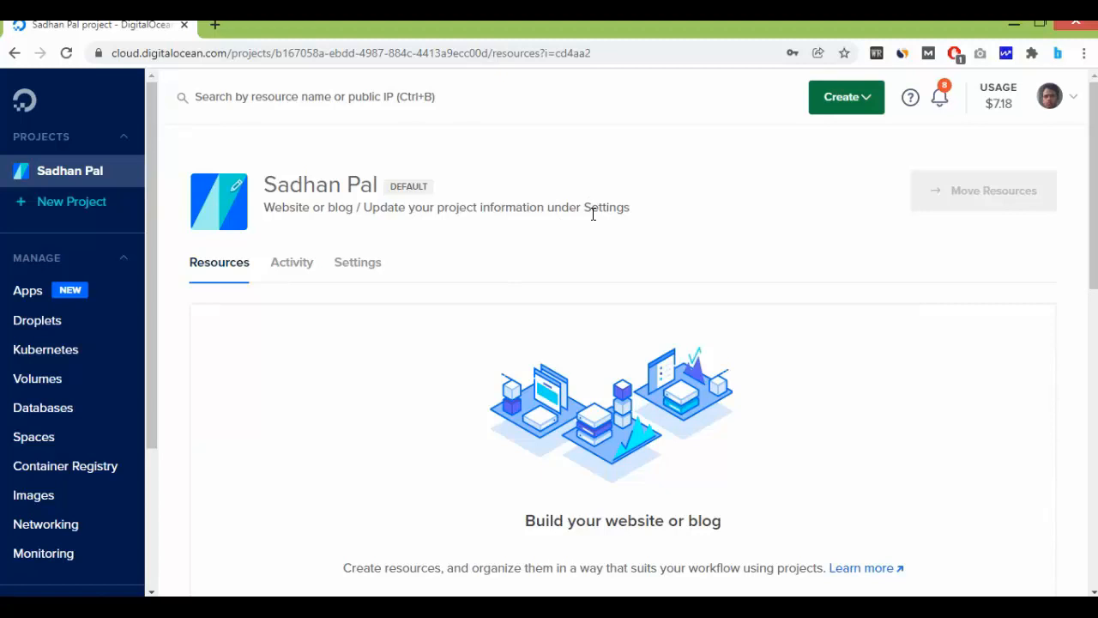
{"action": "mouse_move", "coordinate": [515, 276]}
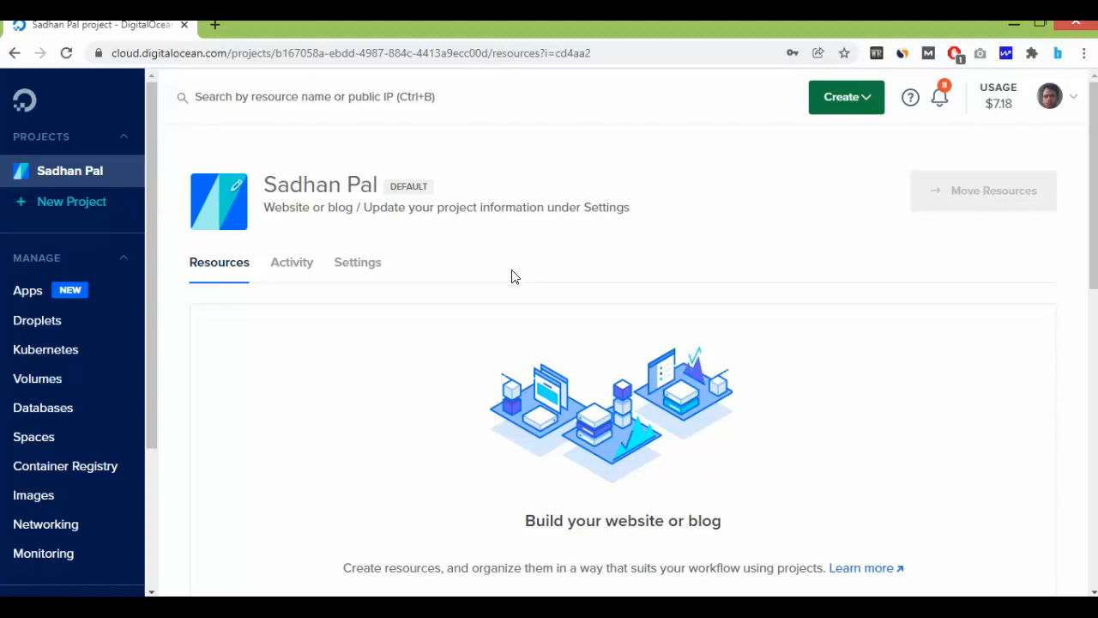
{"action": "mouse_move", "coordinate": [971, 159]}
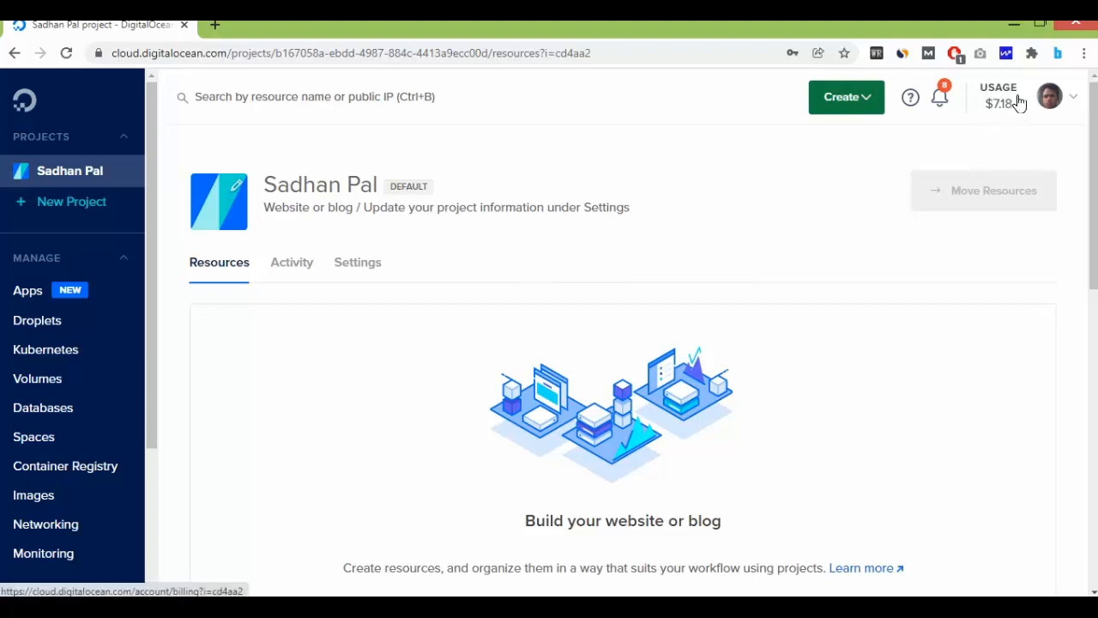
- Go to Billing via the top-bar USAGE amount and review the estimated costs
{"action": "left_click", "coordinate": [1049, 96]}
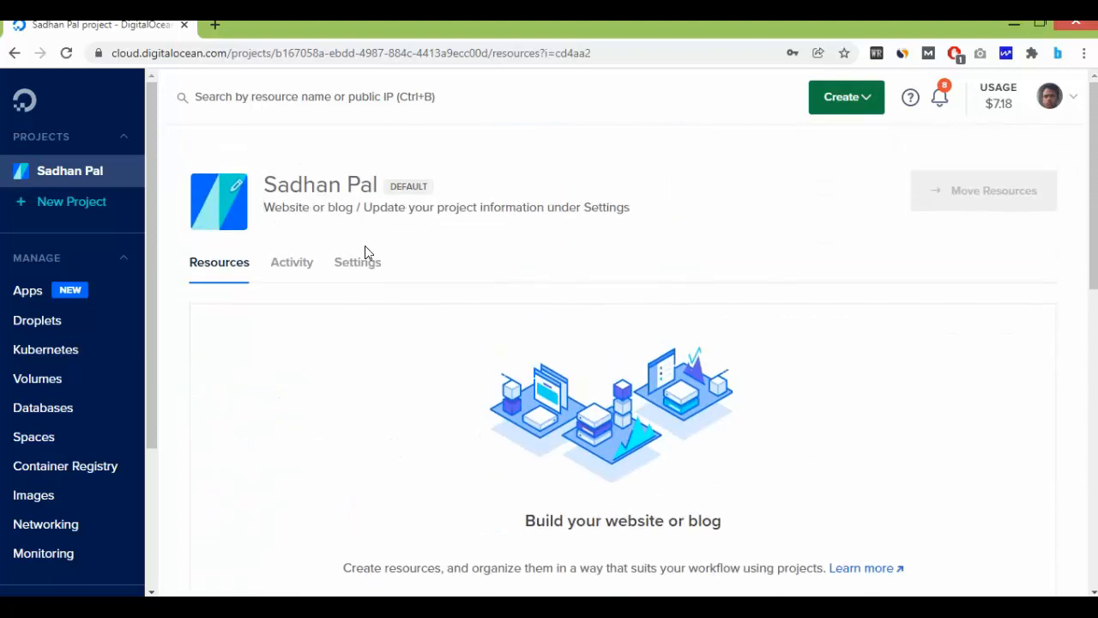
{"action": "scroll", "scroll_direction": "down", "scroll_amount": 3}
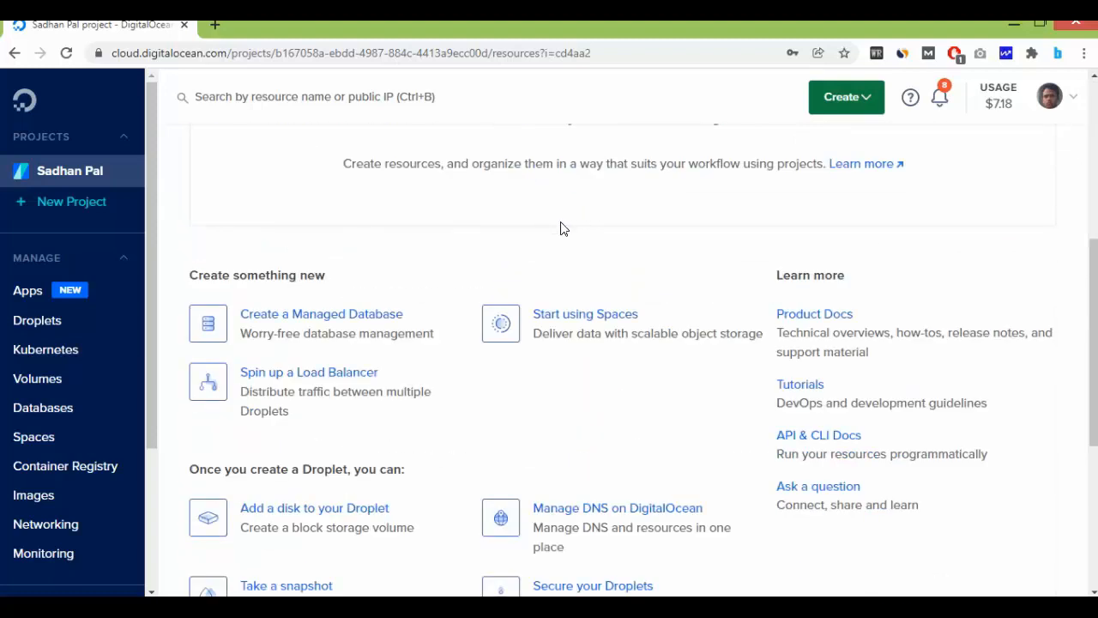
{"action": "scroll", "scroll_direction": "down", "scroll_amount": 3}
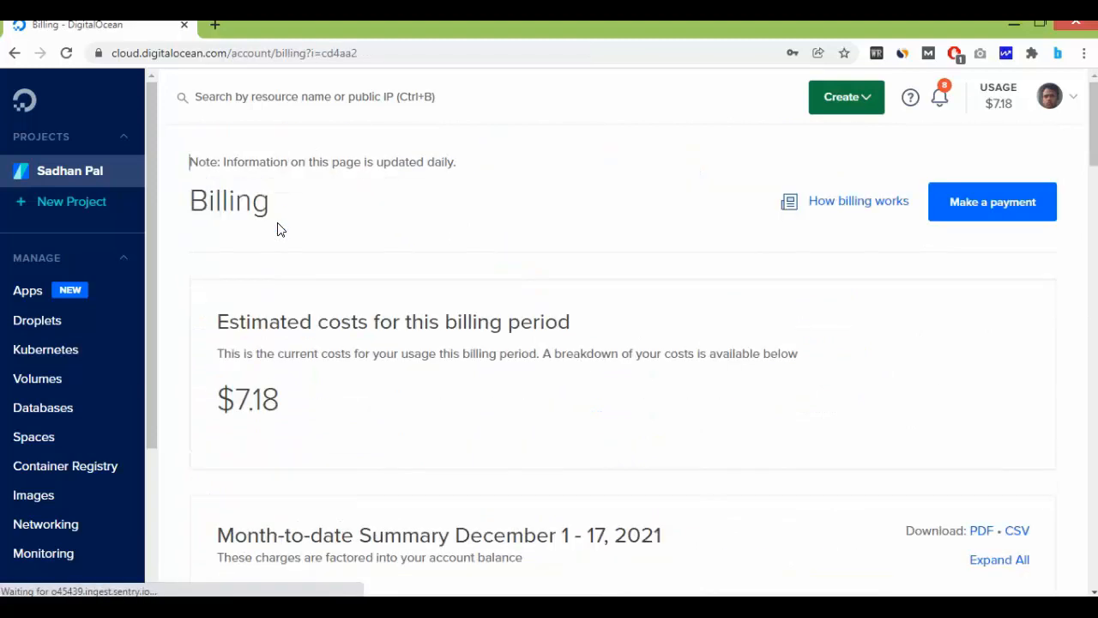
{"action": "scroll", "scroll_direction": "down", "scroll_amount": 3}
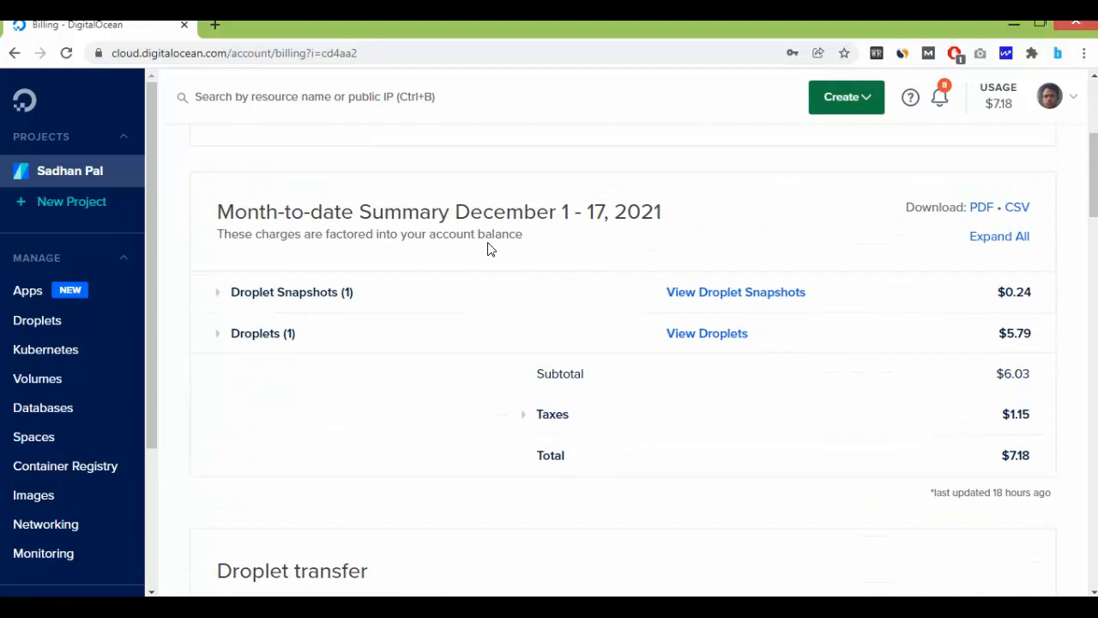
{"action": "scroll", "scroll_direction": "down", "scroll_amount": 3}
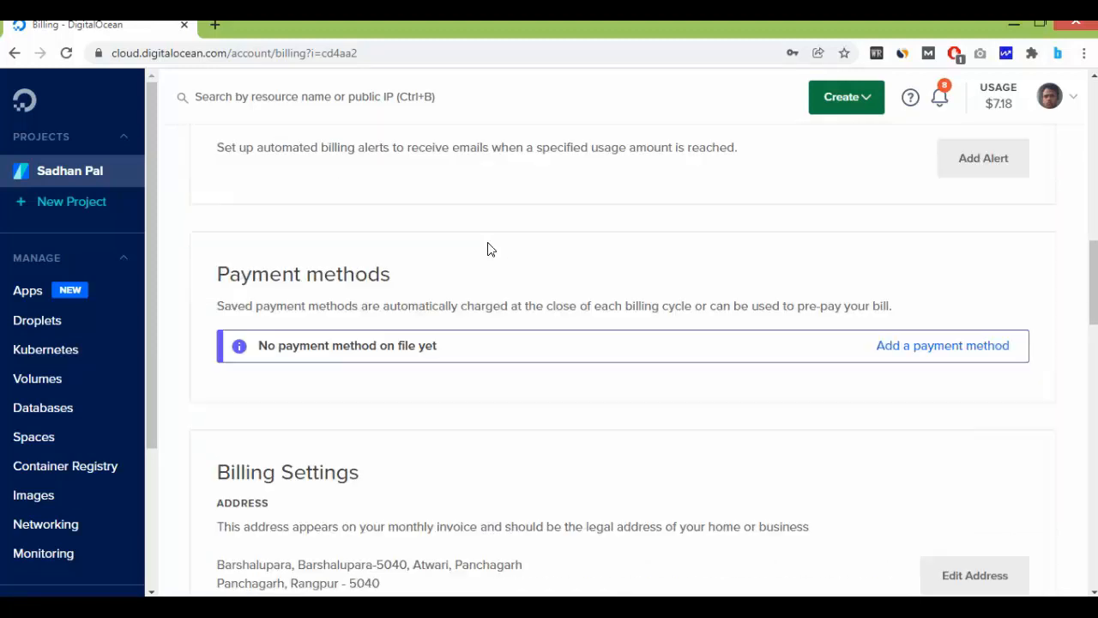
{"action": "scroll", "scroll_direction": "down", "scroll_amount": 3}
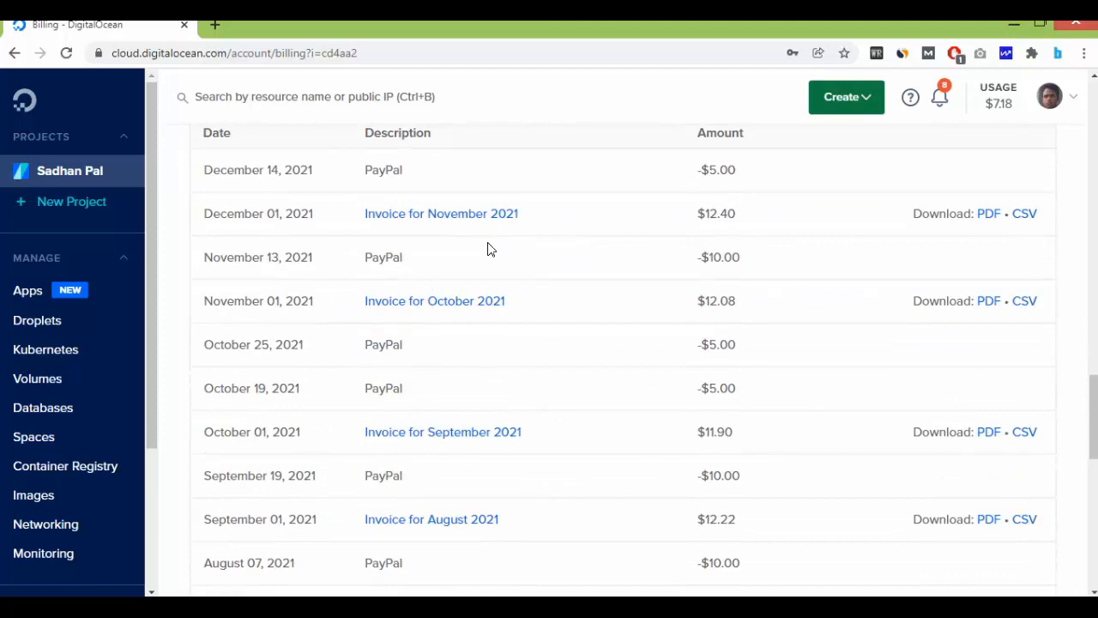
{"action": "scroll", "scroll_direction": "down", "scroll_amount": 3}
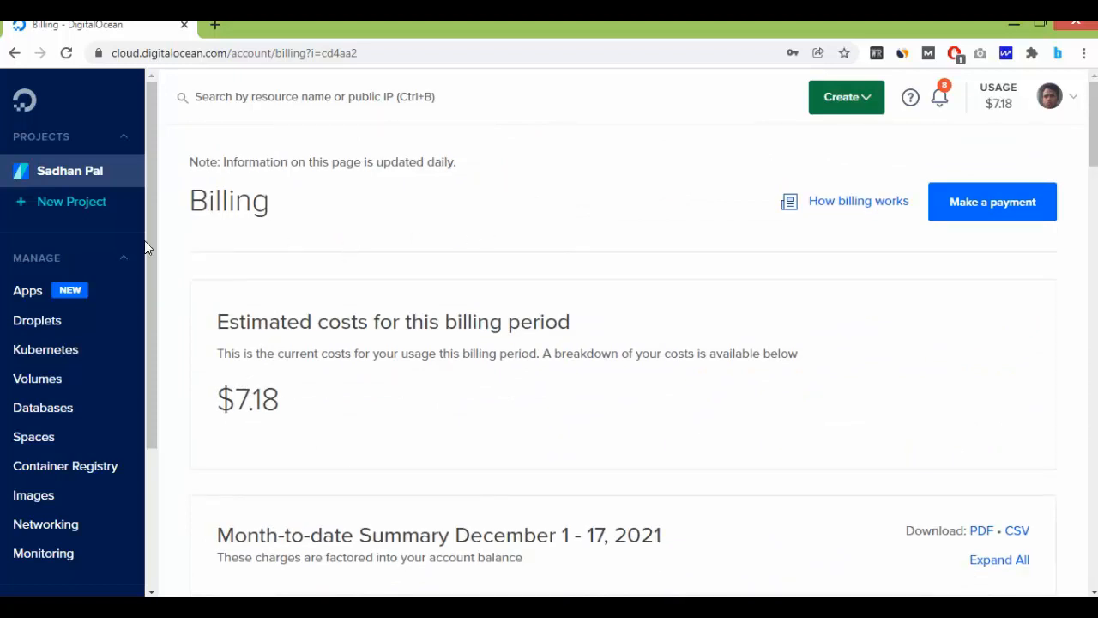
- Check Volumes for leftover block storage, then review the Sadhan Pal project's empty Resources page
{"action": "left_click", "coordinate": [37, 379]}
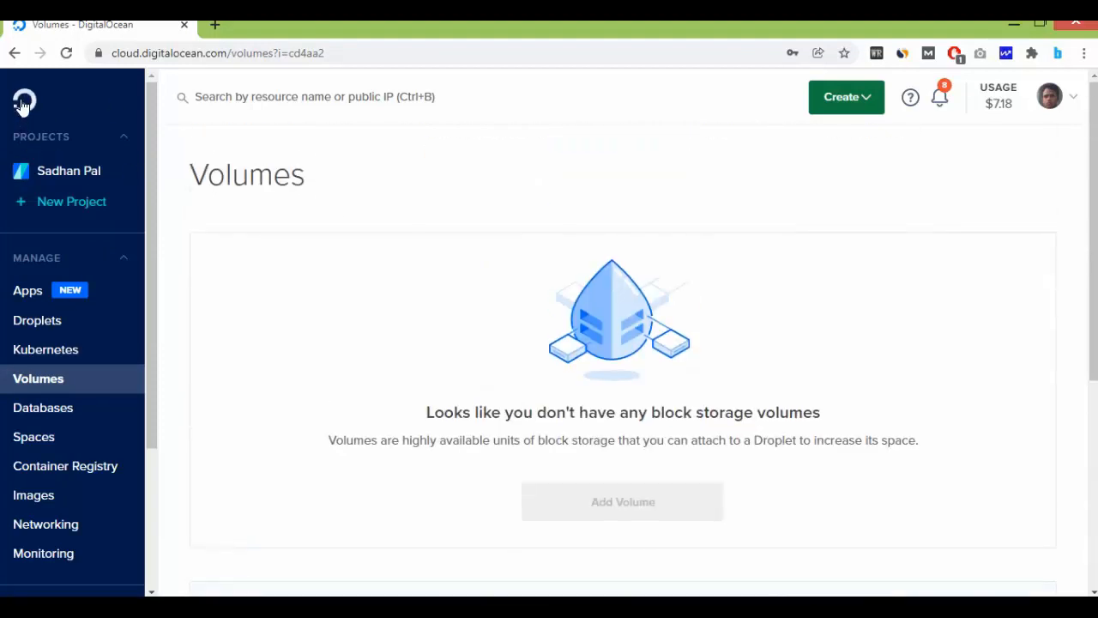
{"action": "left_click", "coordinate": [68, 171]}
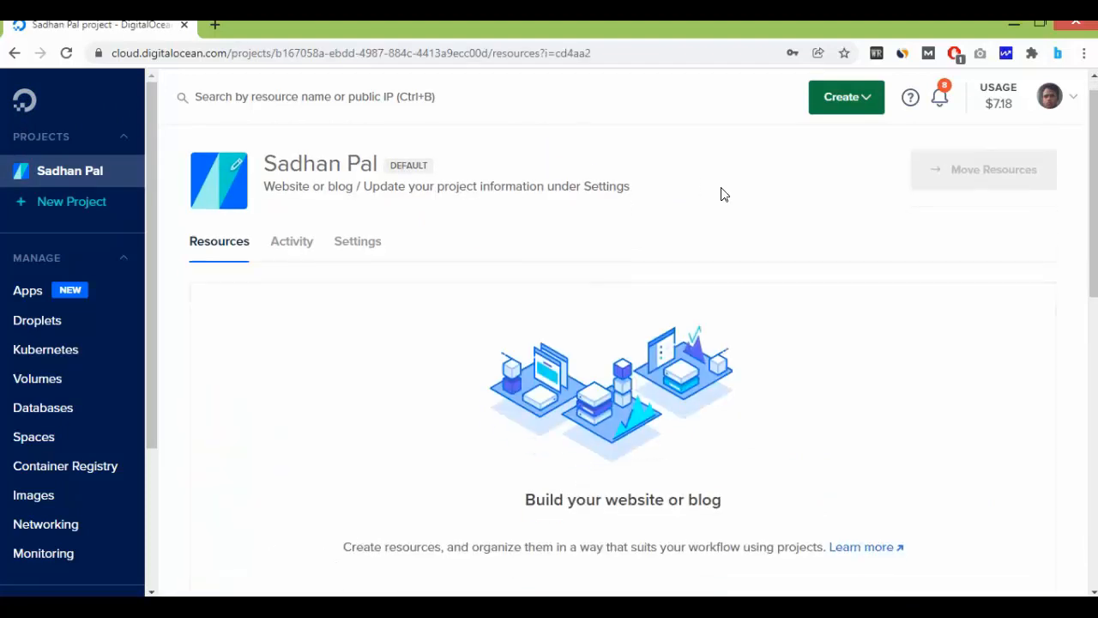
{"action": "scroll", "scroll_direction": "down", "scroll_amount": 3}
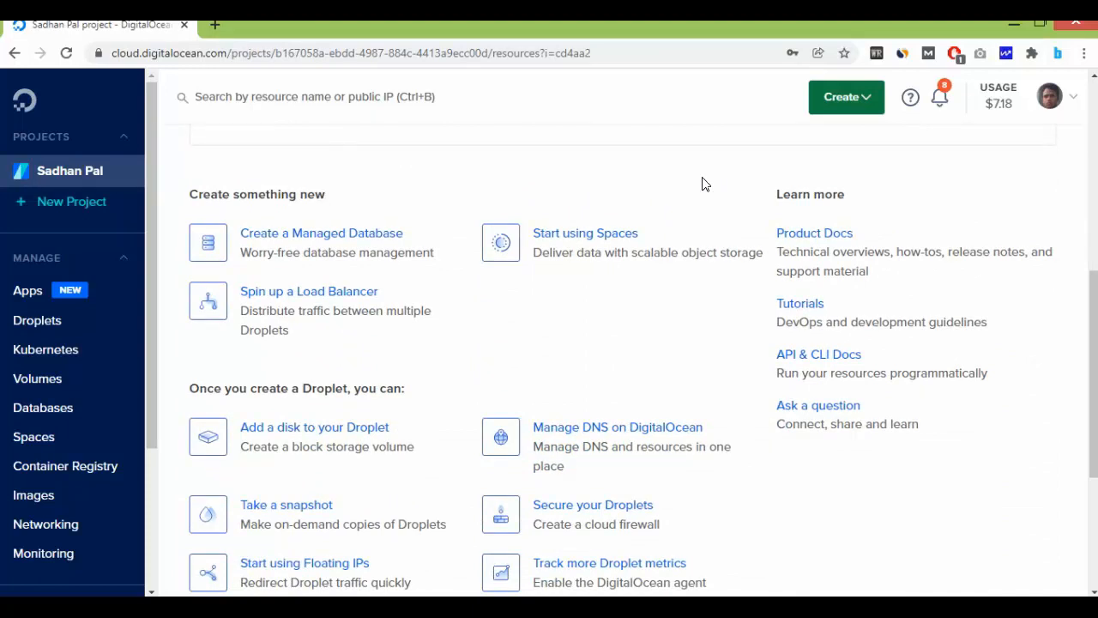
{"action": "scroll", "scroll_direction": "down", "scroll_amount": 3}
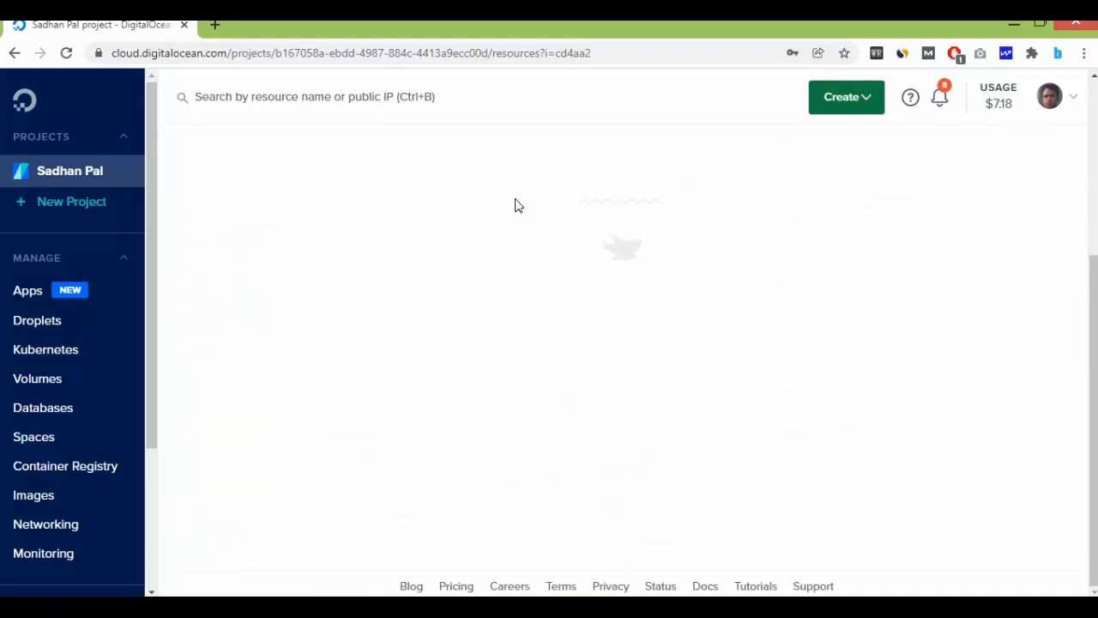
{"action": "left_click", "coordinate": [34, 495]}
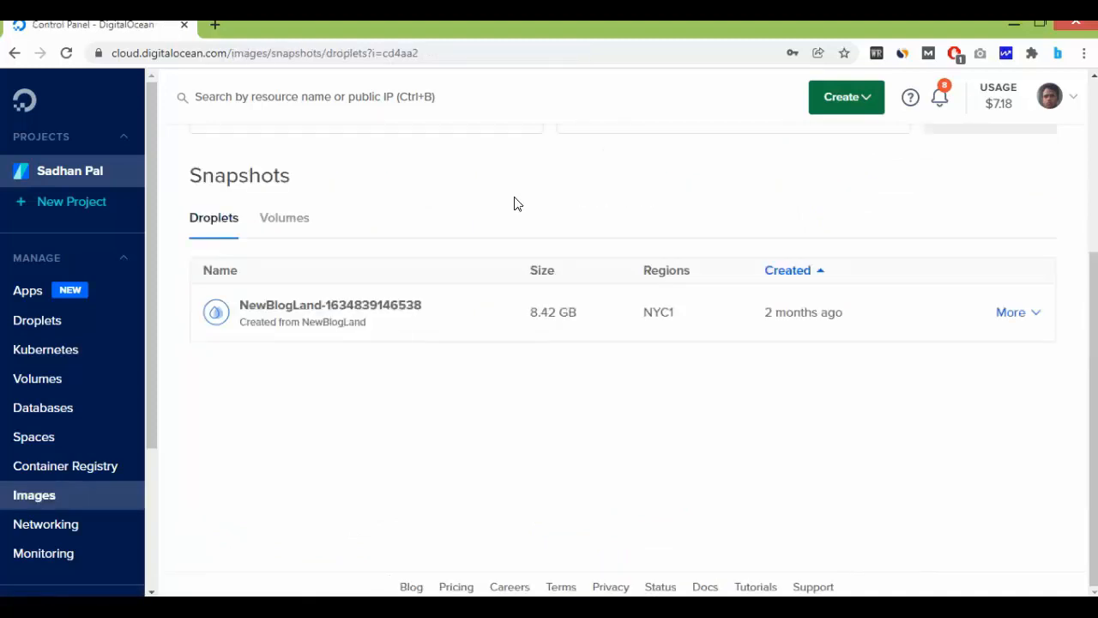
{"action": "mouse_move", "coordinate": [396, 144]}
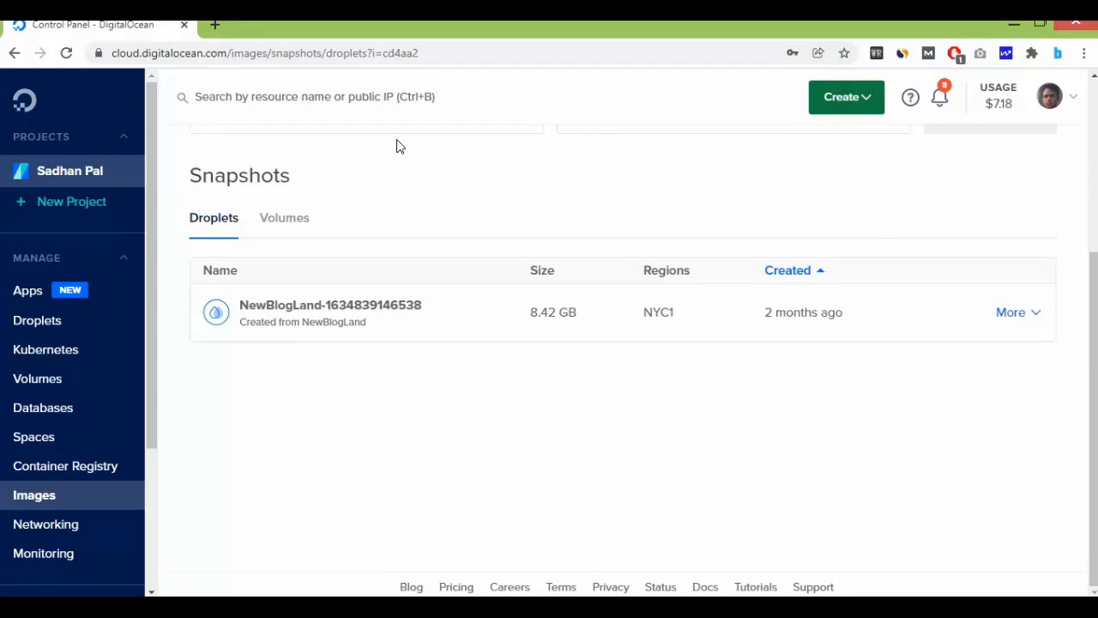
{"action": "mouse_move", "coordinate": [214, 41]}
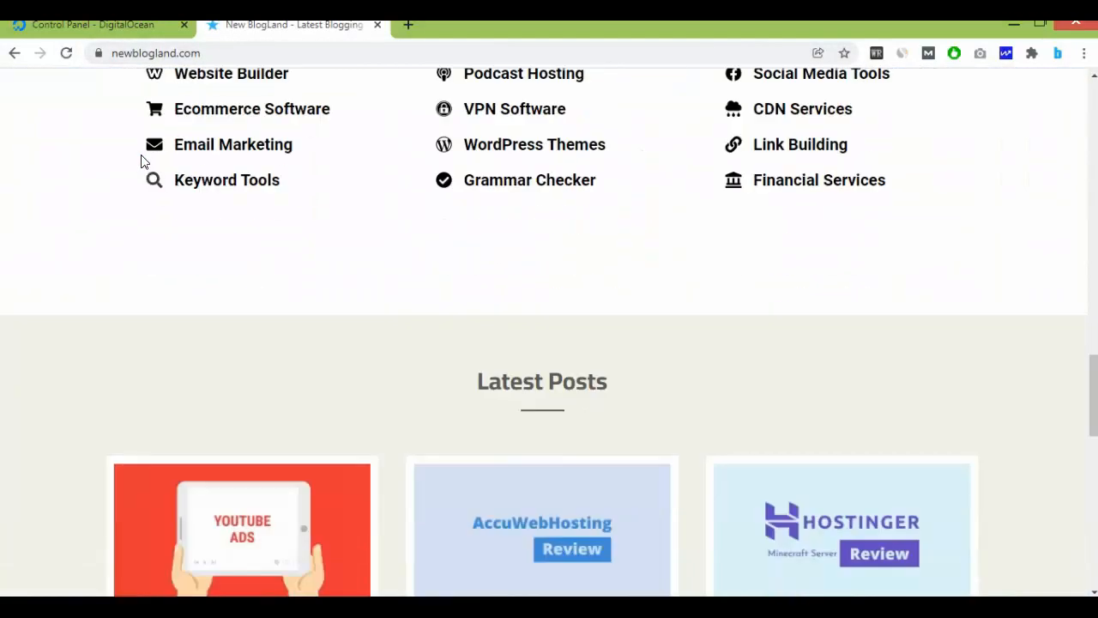
- Read the '(Must Follow) Tips For Advertising On YouTube Ads in 2022' post from Latest Posts
{"action": "scroll", "scroll_direction": "down", "scroll_amount": 3}
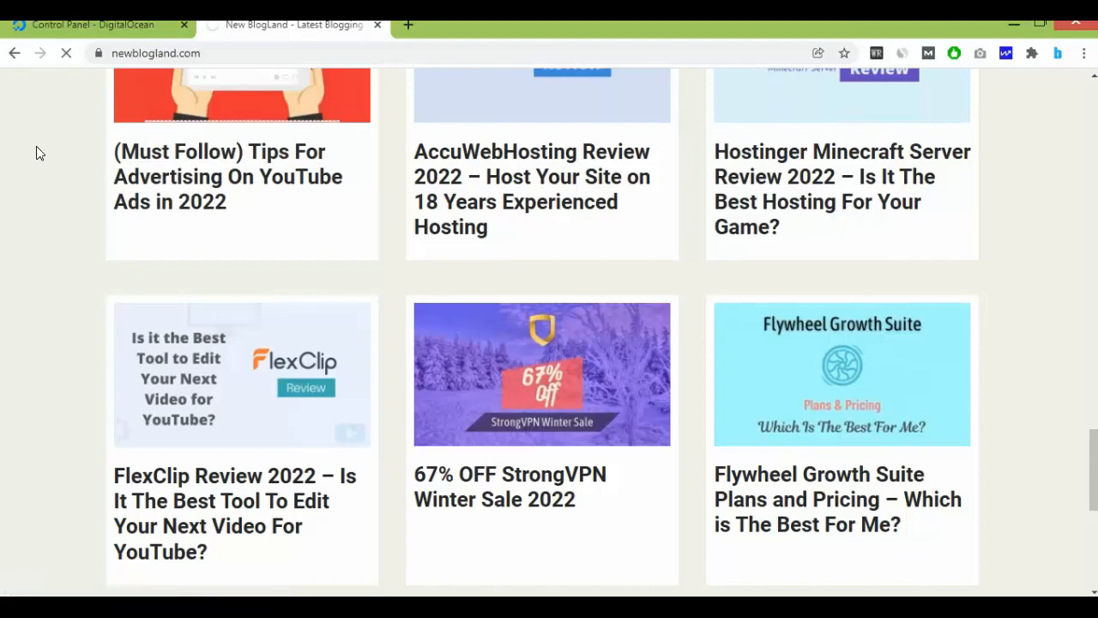
{"action": "left_click", "coordinate": [227, 175]}
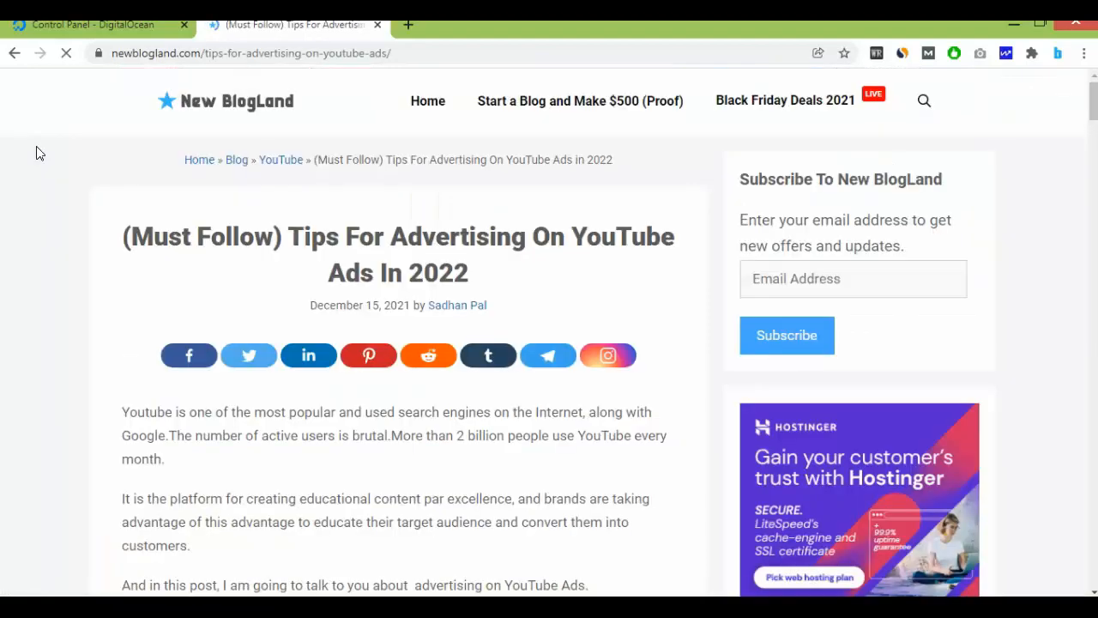
{"action": "scroll", "scroll_direction": "down", "scroll_amount": 3}
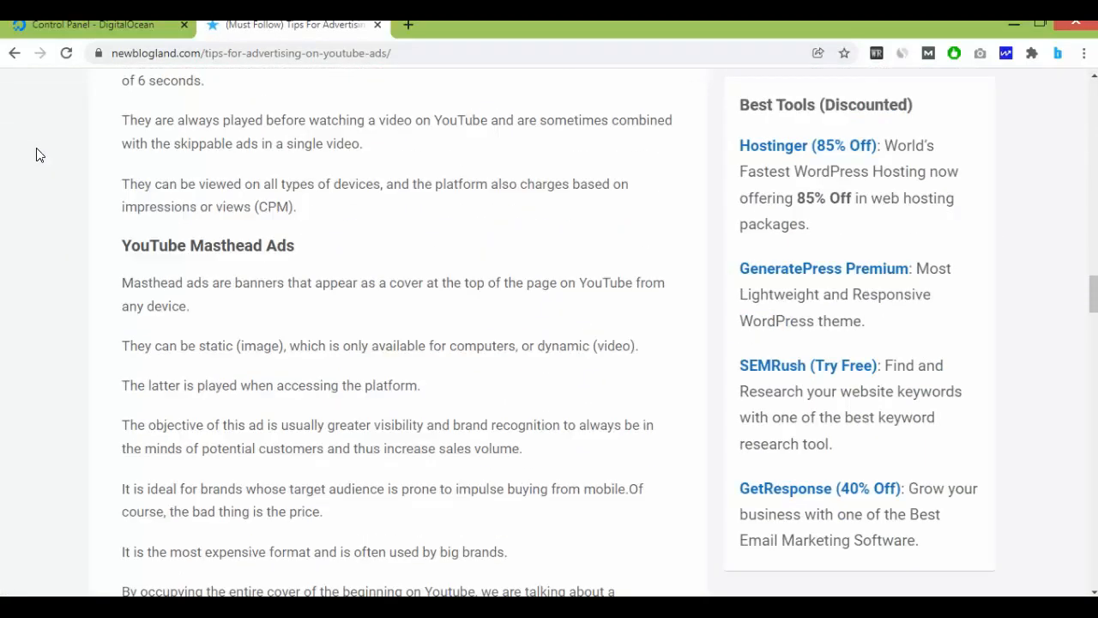
{"action": "scroll", "scroll_direction": "down", "scroll_amount": 3}
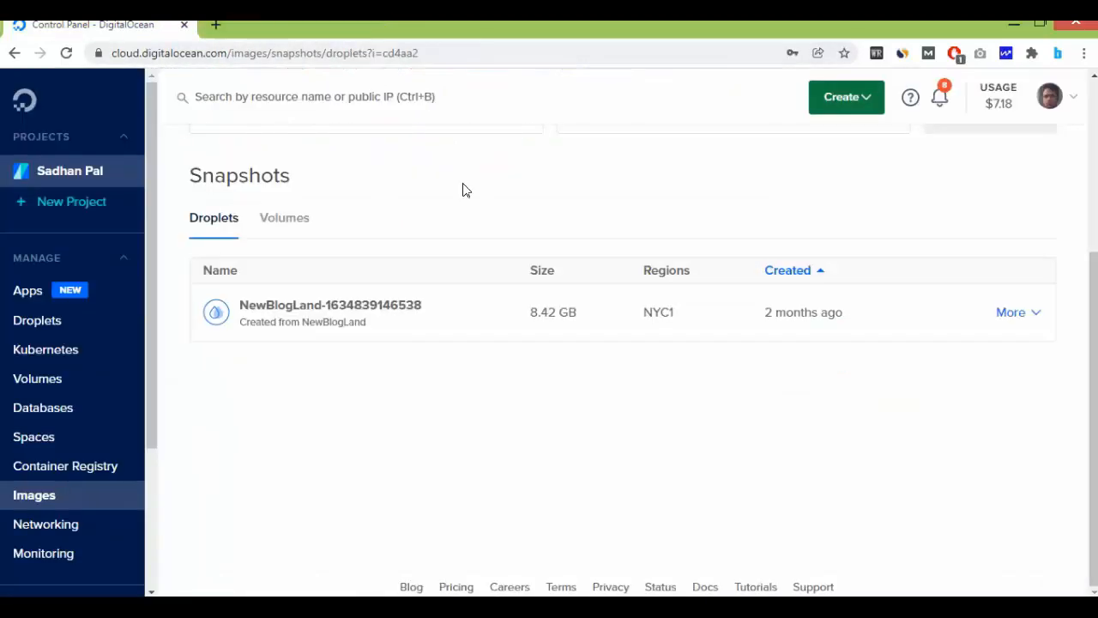
{"action": "left_click", "coordinate": [1012, 312]}
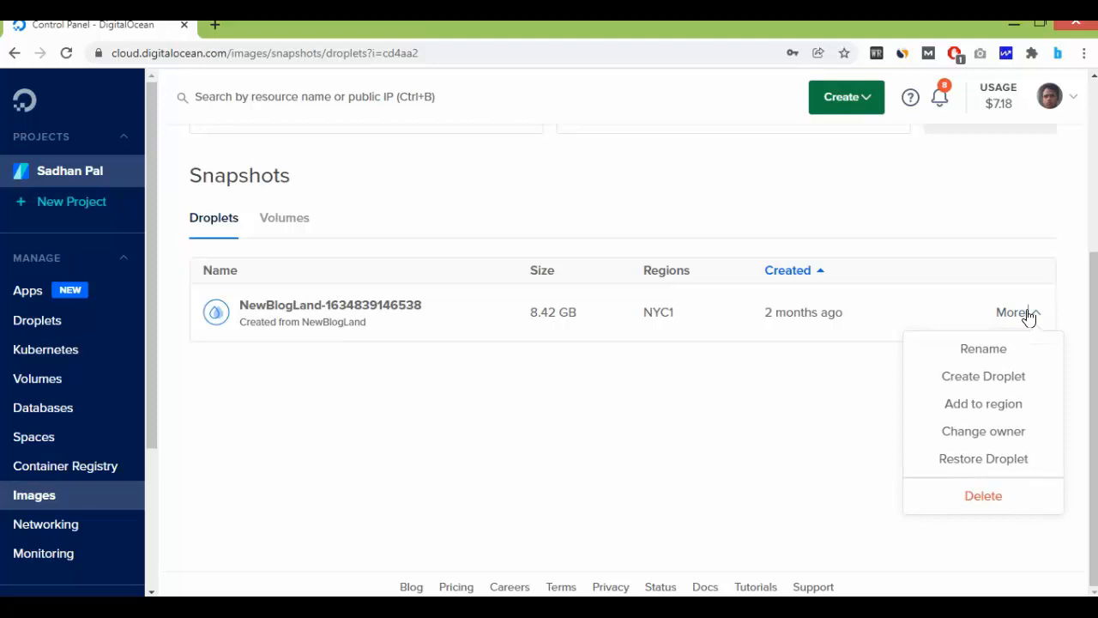
{"action": "mouse_move", "coordinate": [991, 501]}
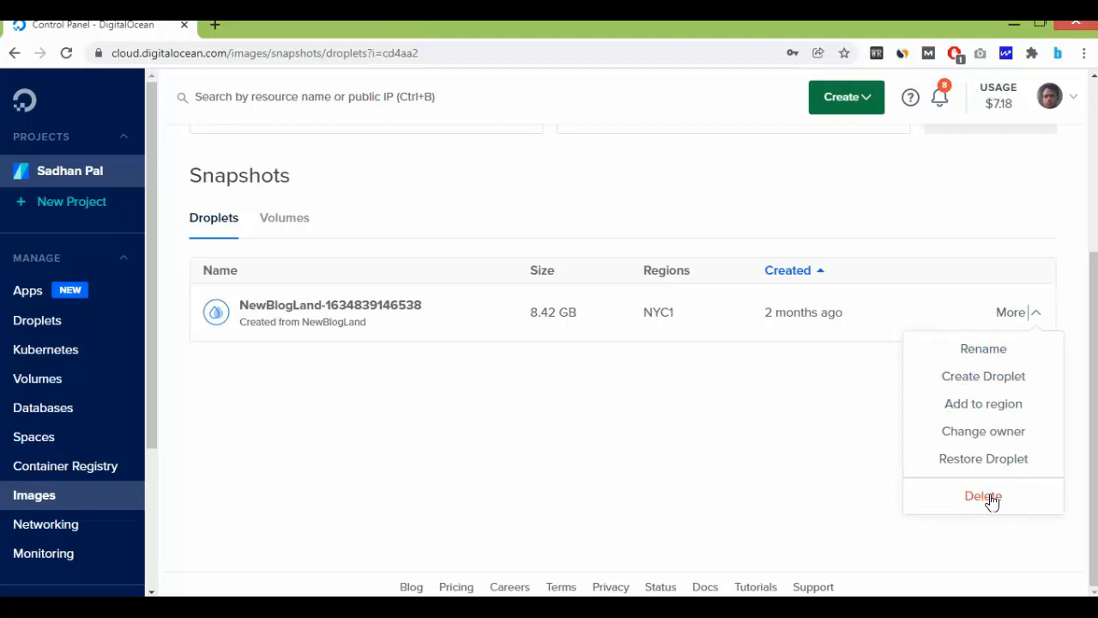
{"action": "left_click", "coordinate": [983, 496]}
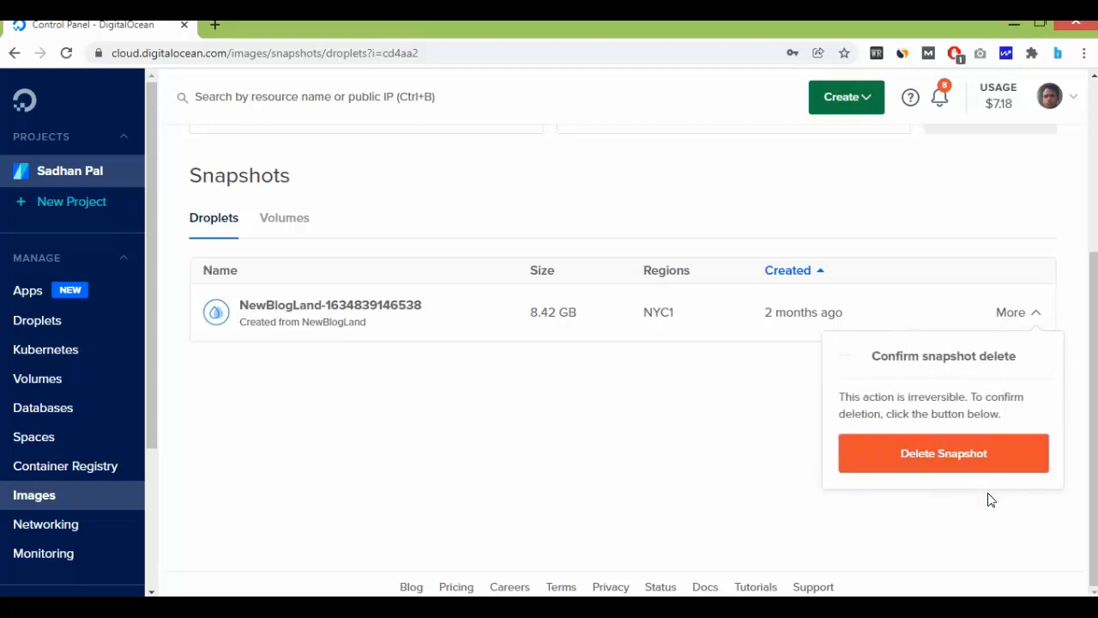
{"action": "left_click", "coordinate": [944, 453]}
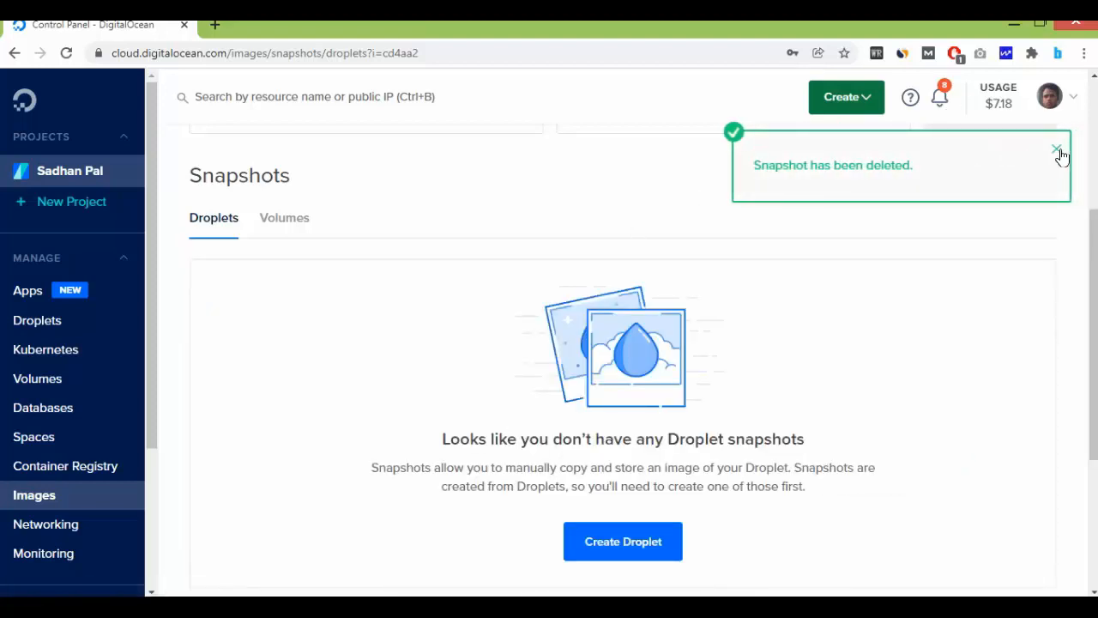
{"action": "left_click", "coordinate": [1057, 148]}
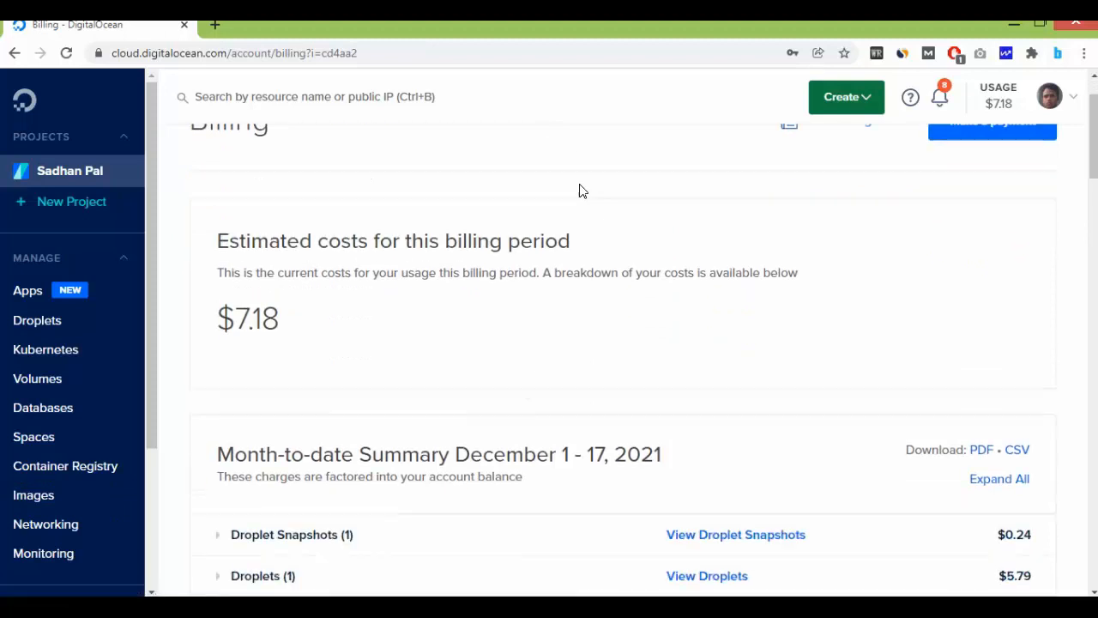
{"action": "scroll", "scroll_direction": "down", "scroll_amount": 3}
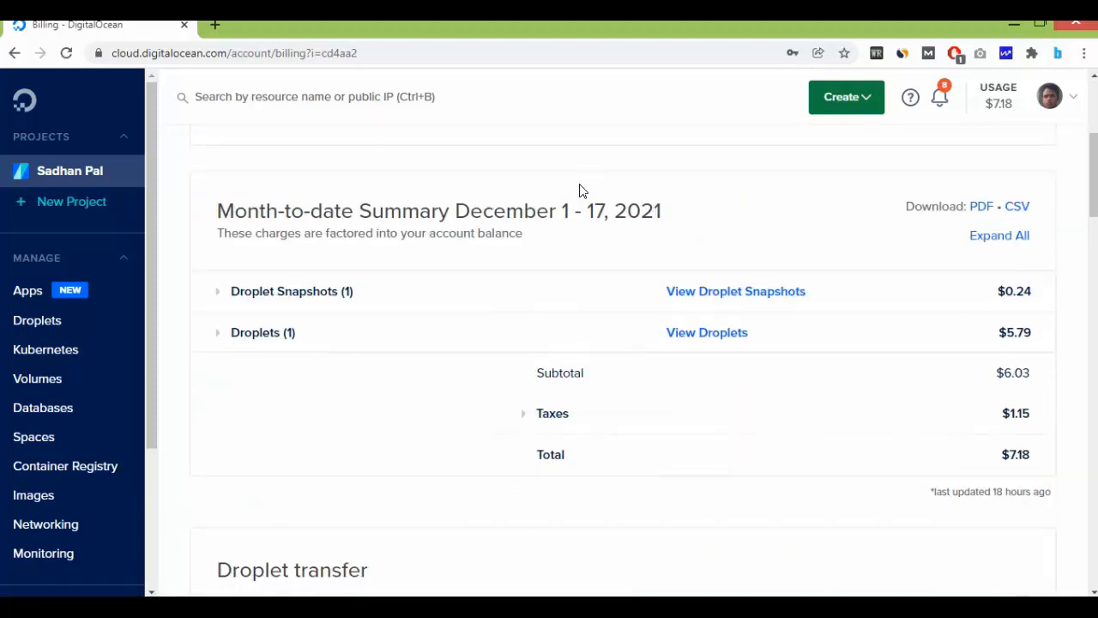
{"action": "scroll", "scroll_direction": "down", "scroll_amount": 3}
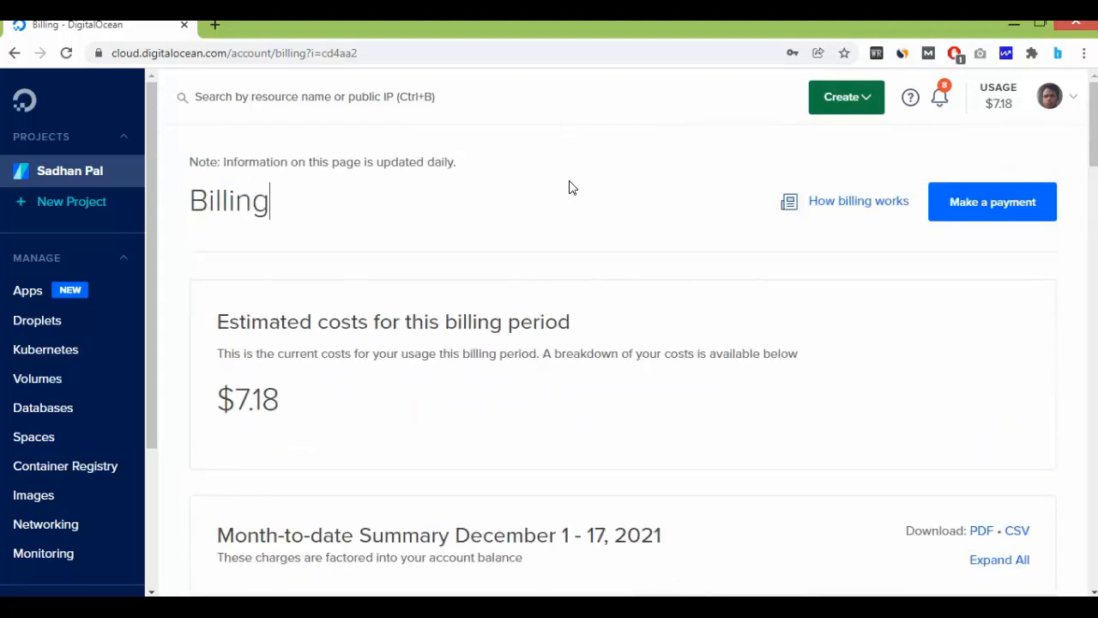
{"action": "mouse_move", "coordinate": [580, 237]}
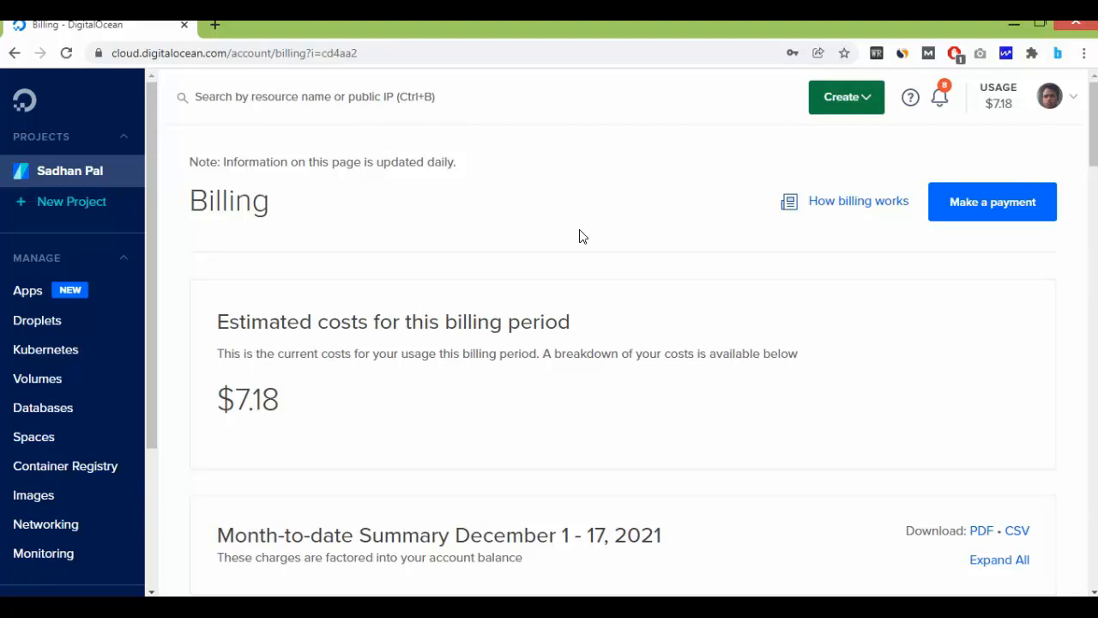
{"action": "mouse_move", "coordinate": [549, 236]}
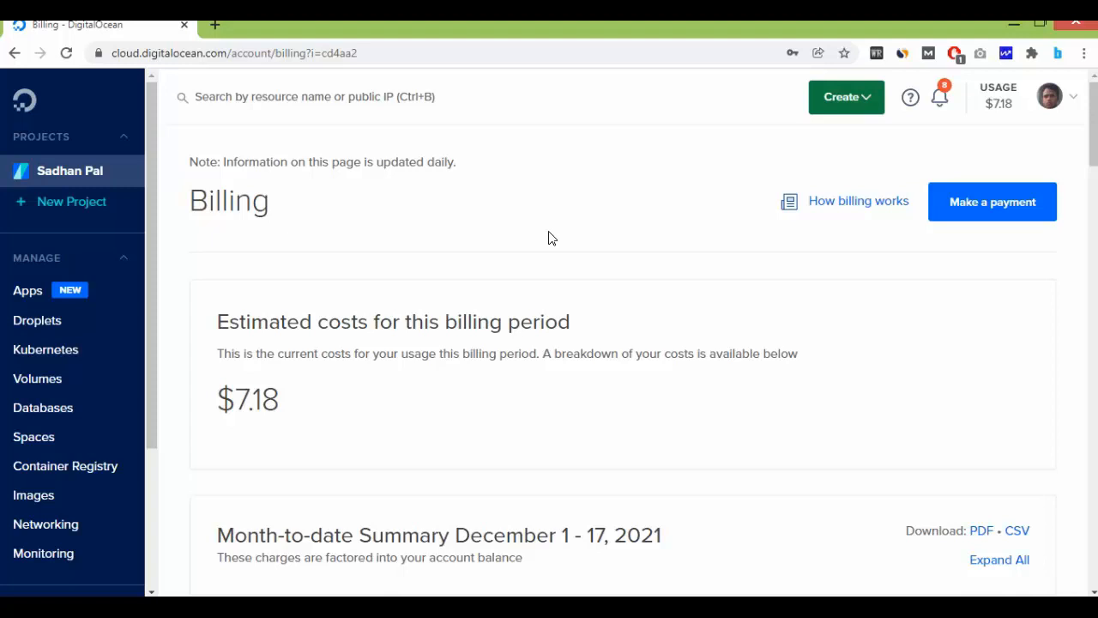
{"action": "mouse_move", "coordinate": [684, 525]}
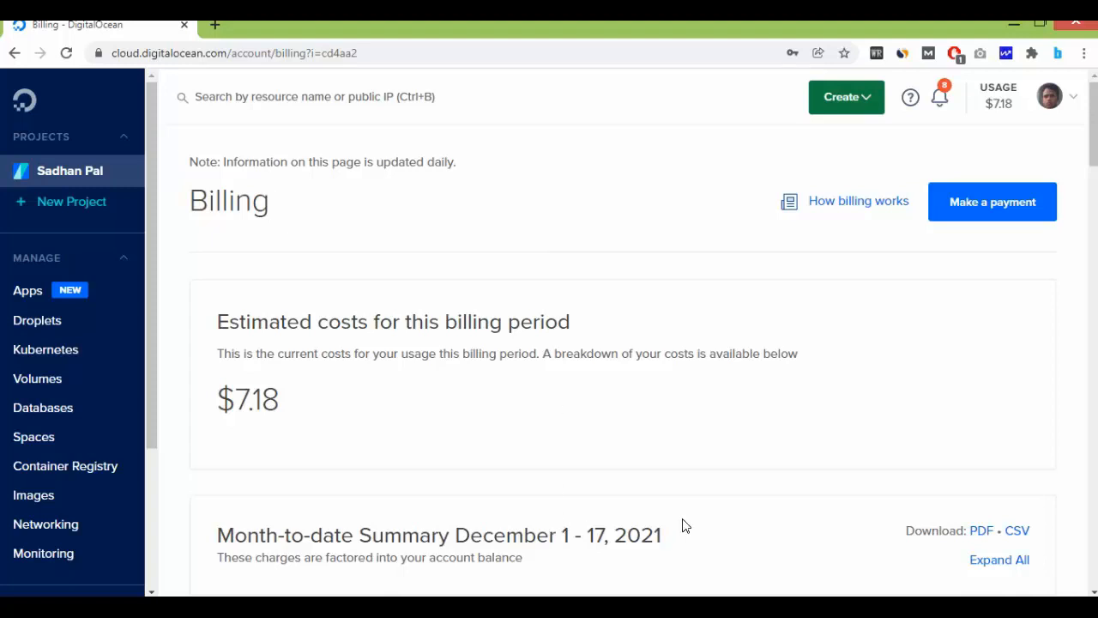